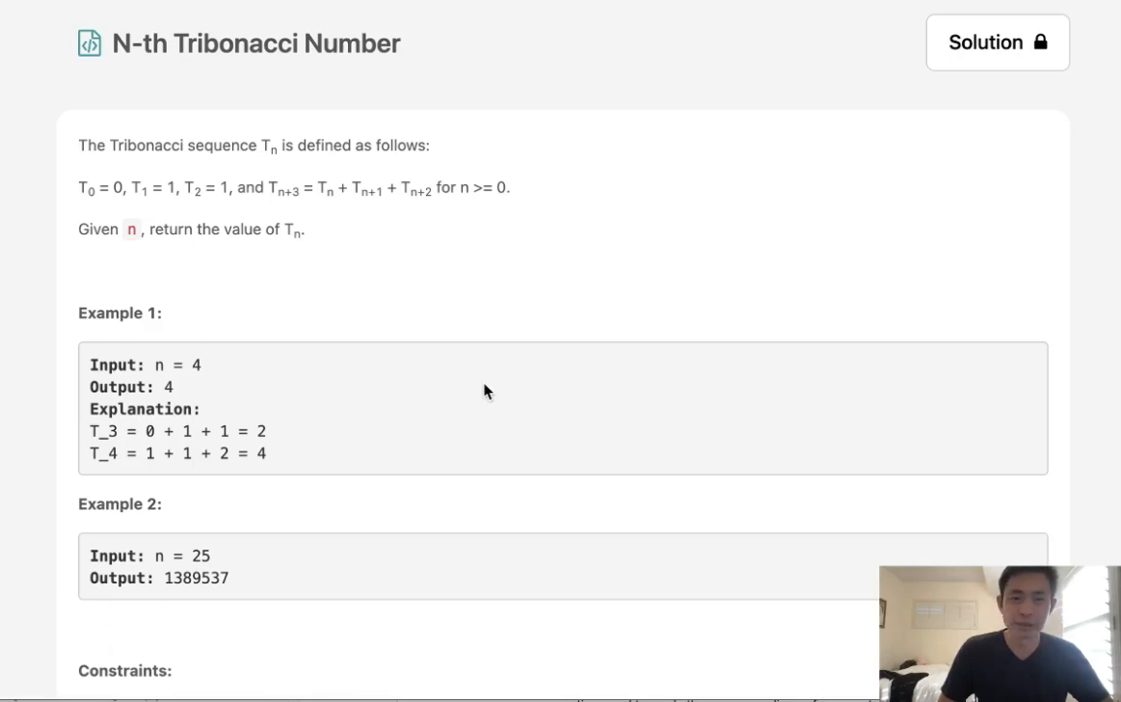
mouse_move(107, 64)
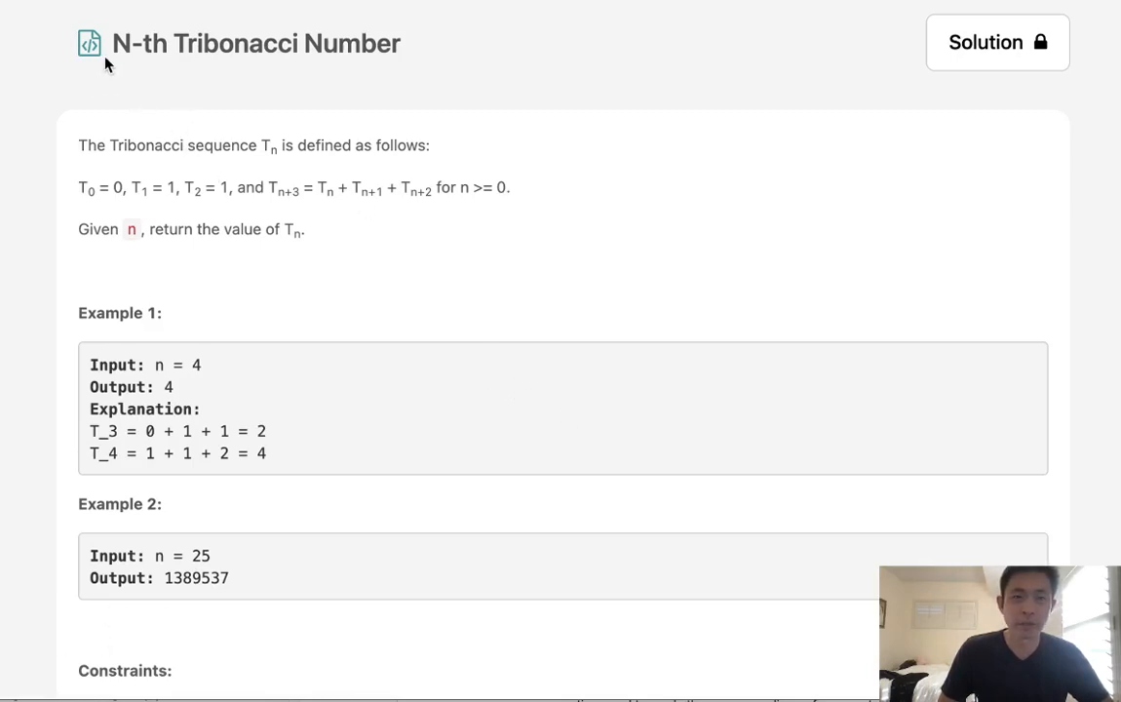
mouse_move(99, 164)
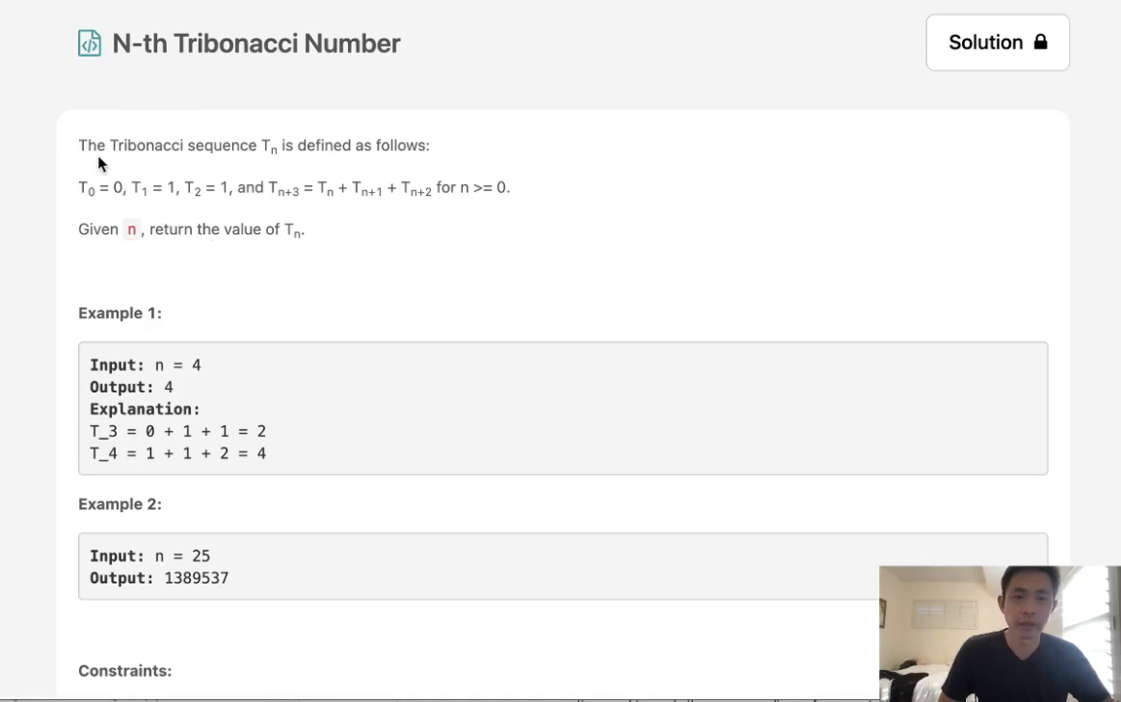
mouse_move(443, 166)
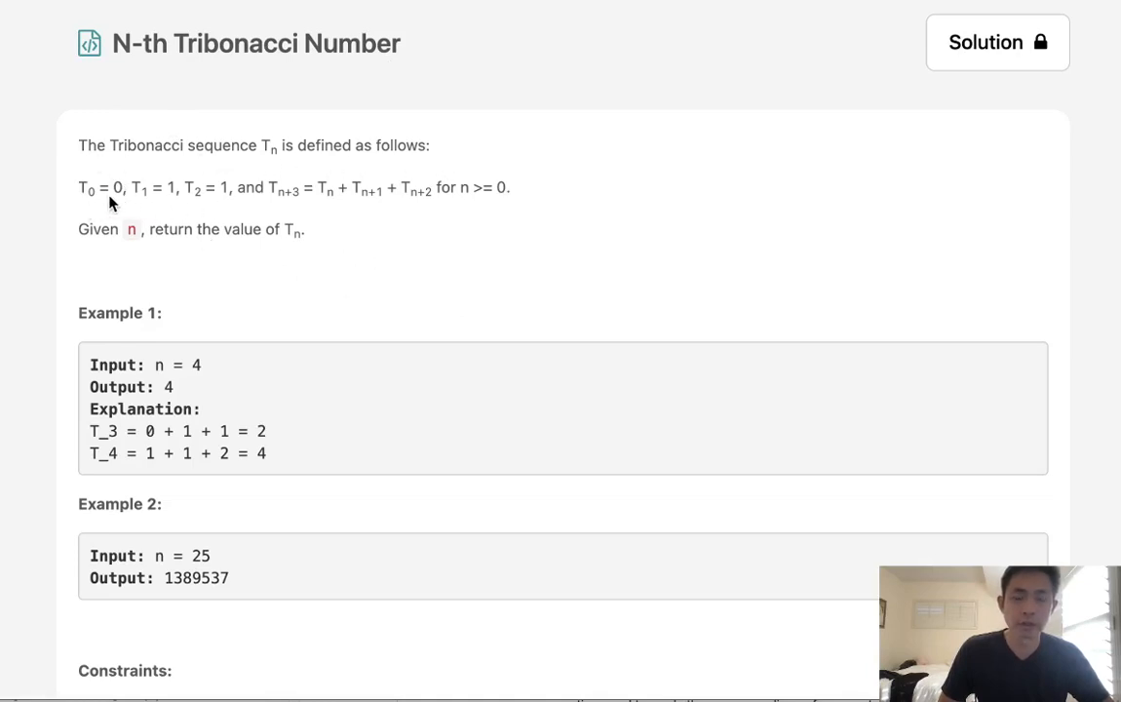
mouse_move(170, 204)
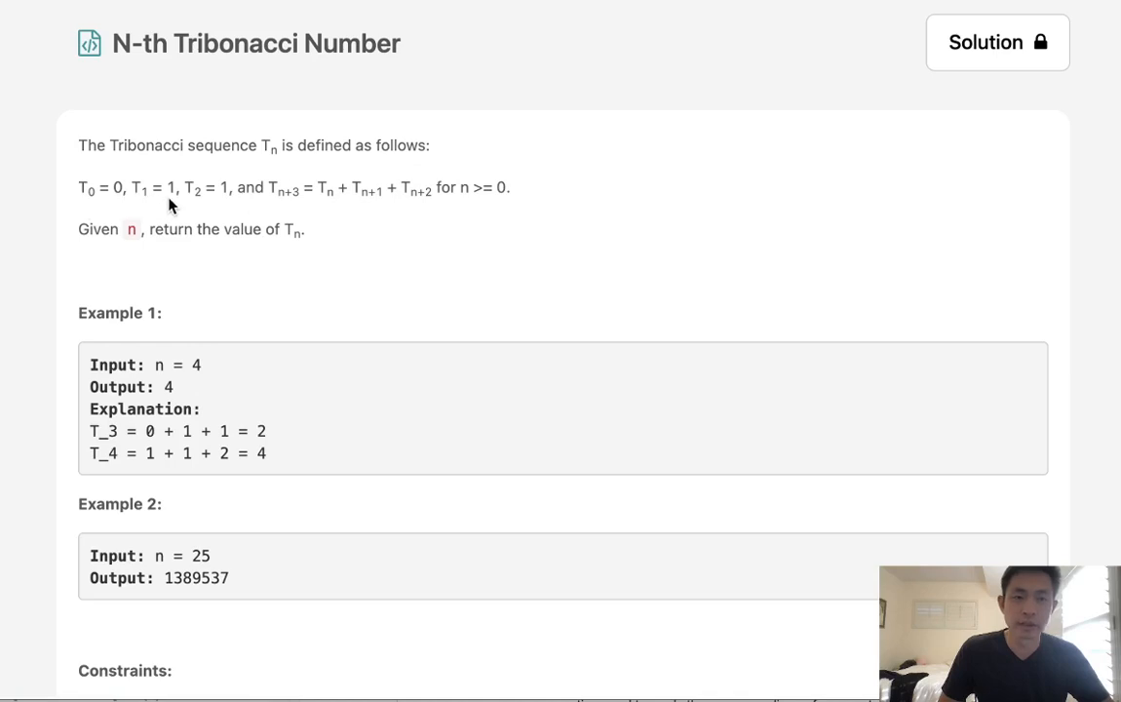
mouse_move(256, 217)
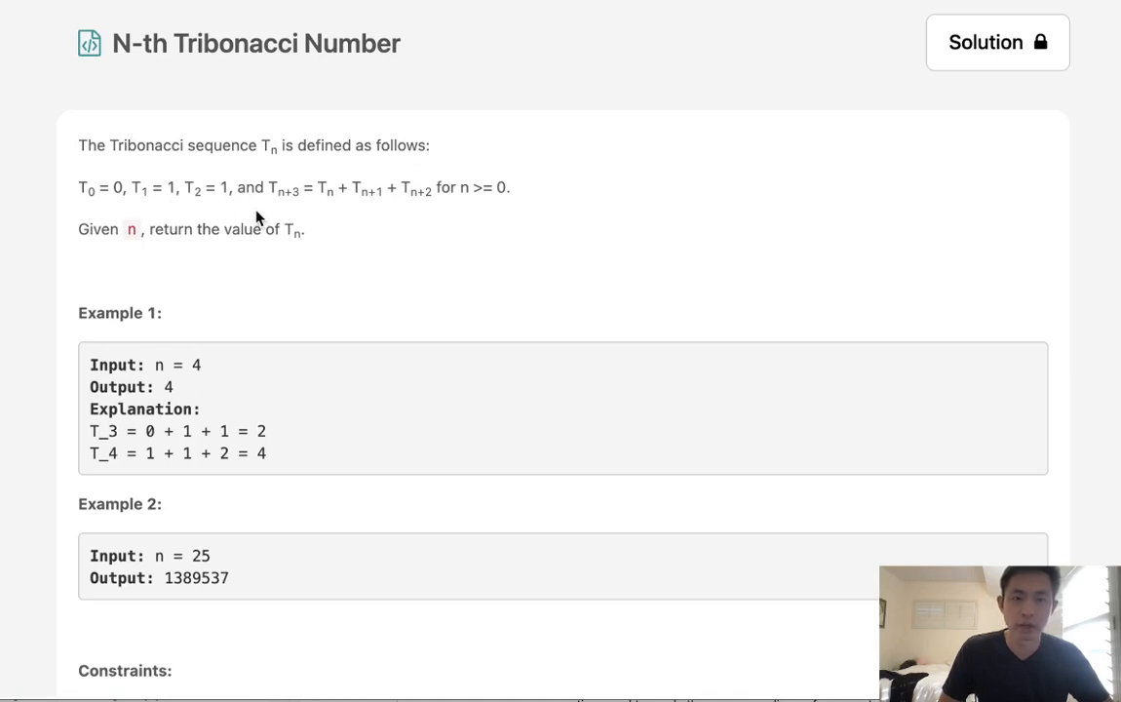
mouse_move(285, 212)
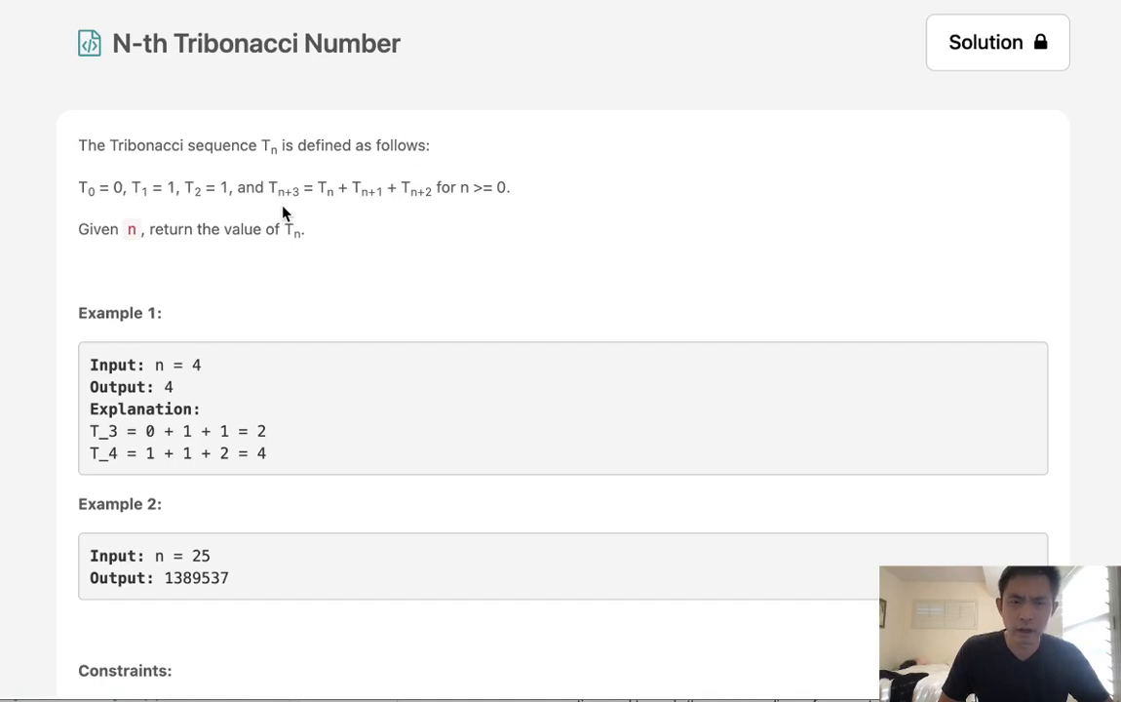
mouse_move(360, 217)
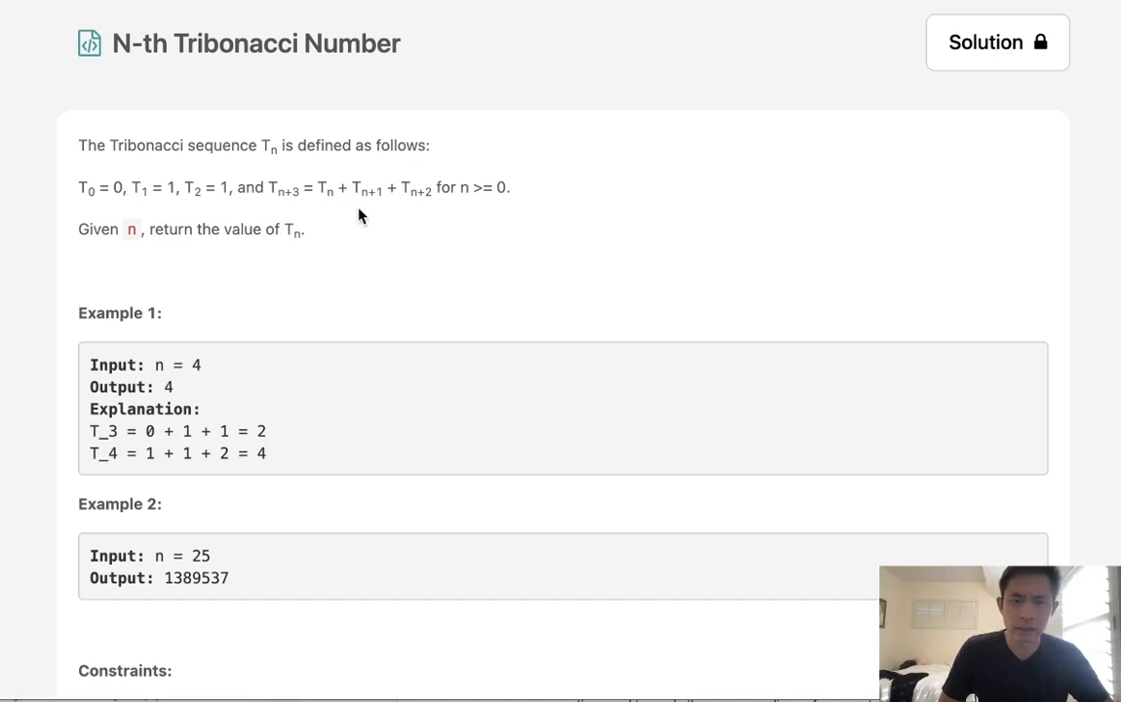
mouse_move(208, 211)
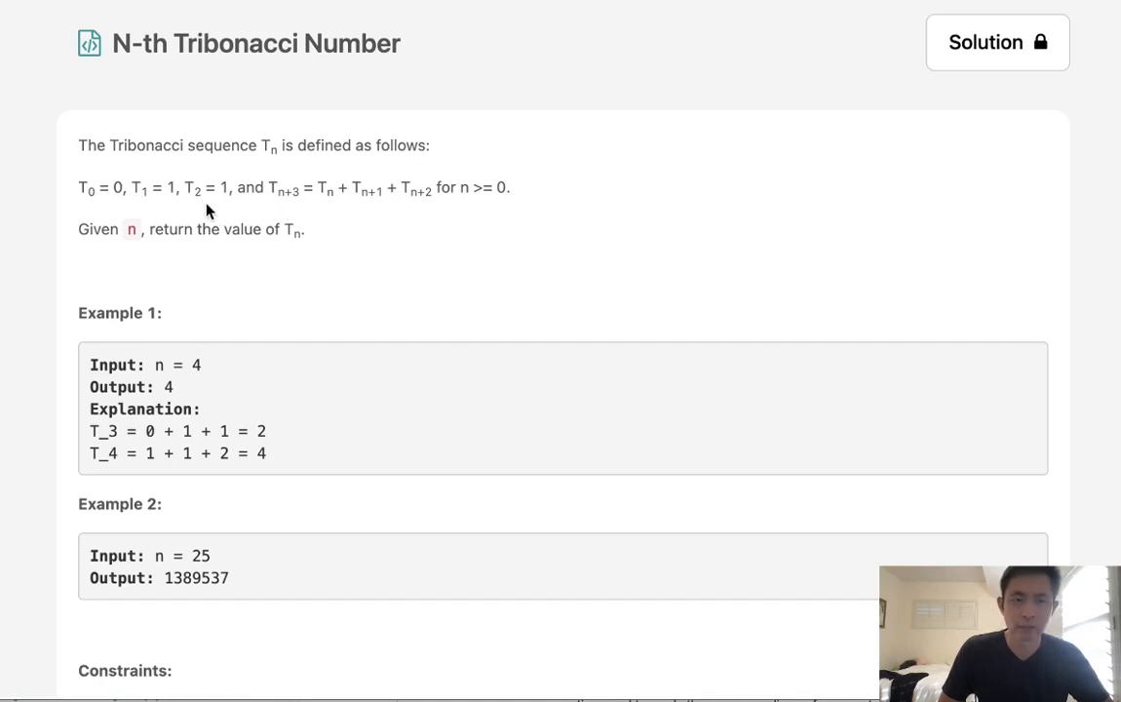
mouse_move(348, 211)
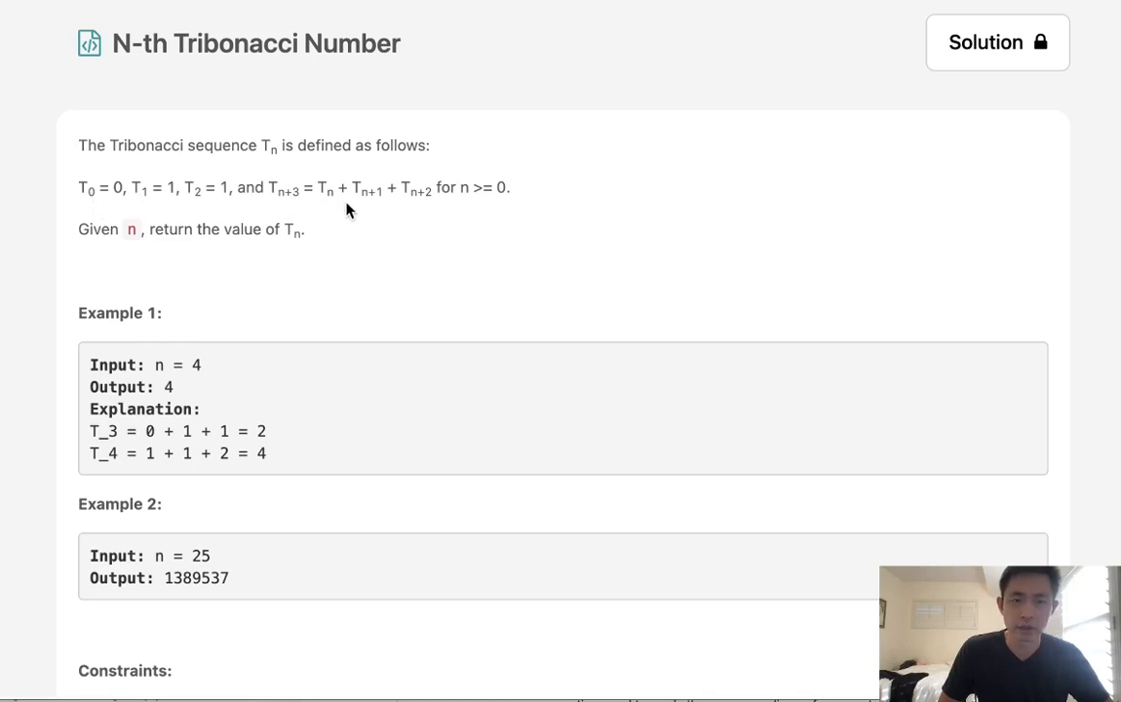
mouse_move(263, 213)
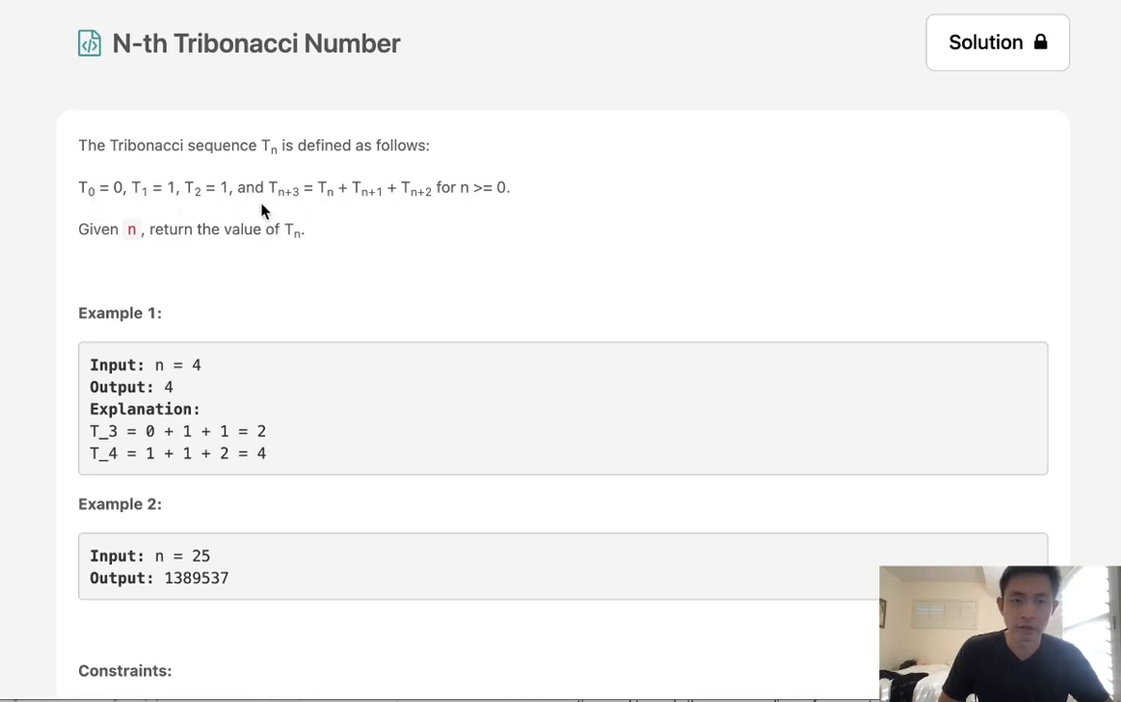
mouse_move(228, 334)
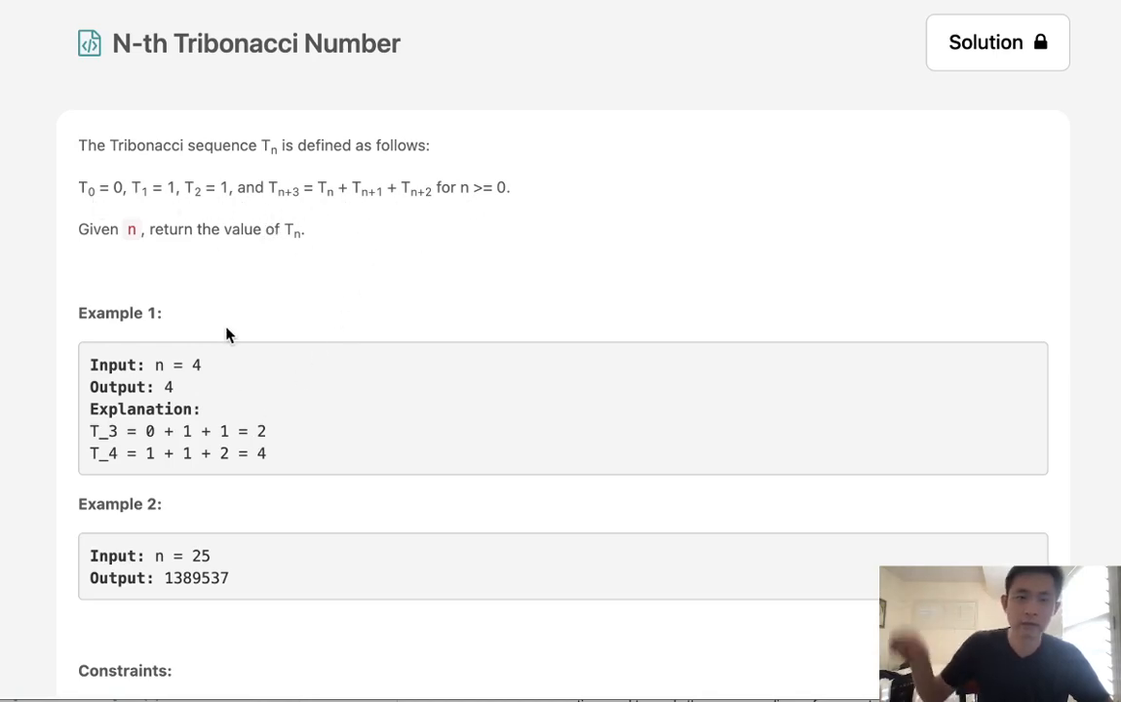
mouse_move(171, 398)
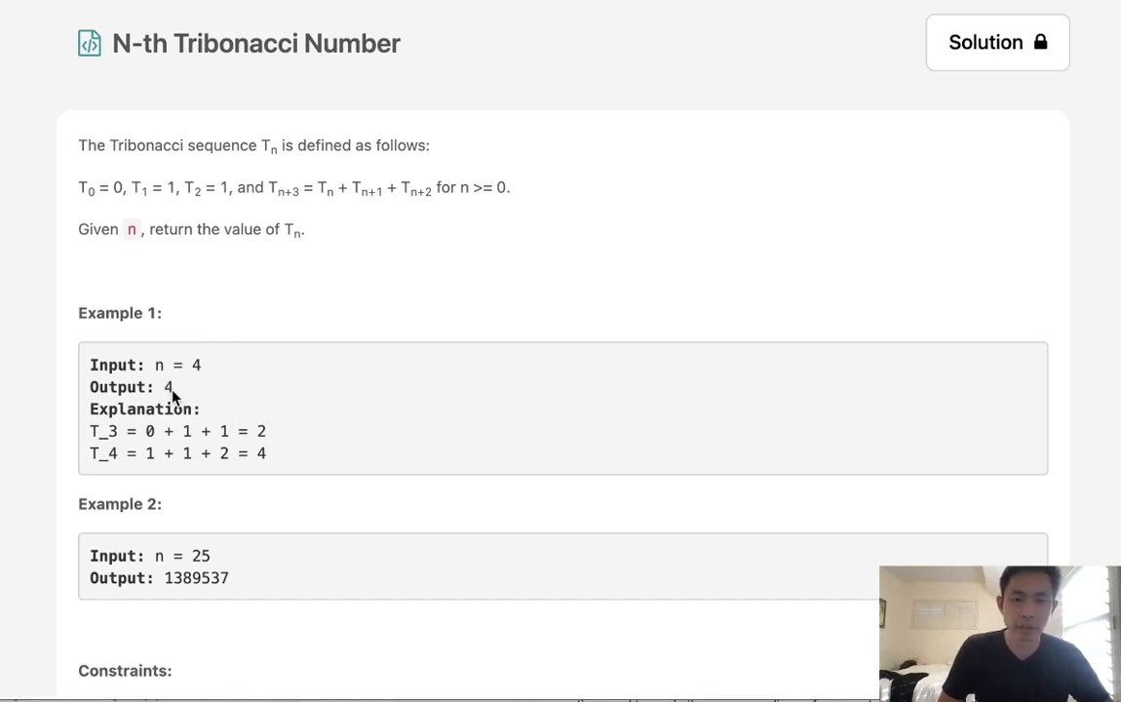
mouse_move(342, 415)
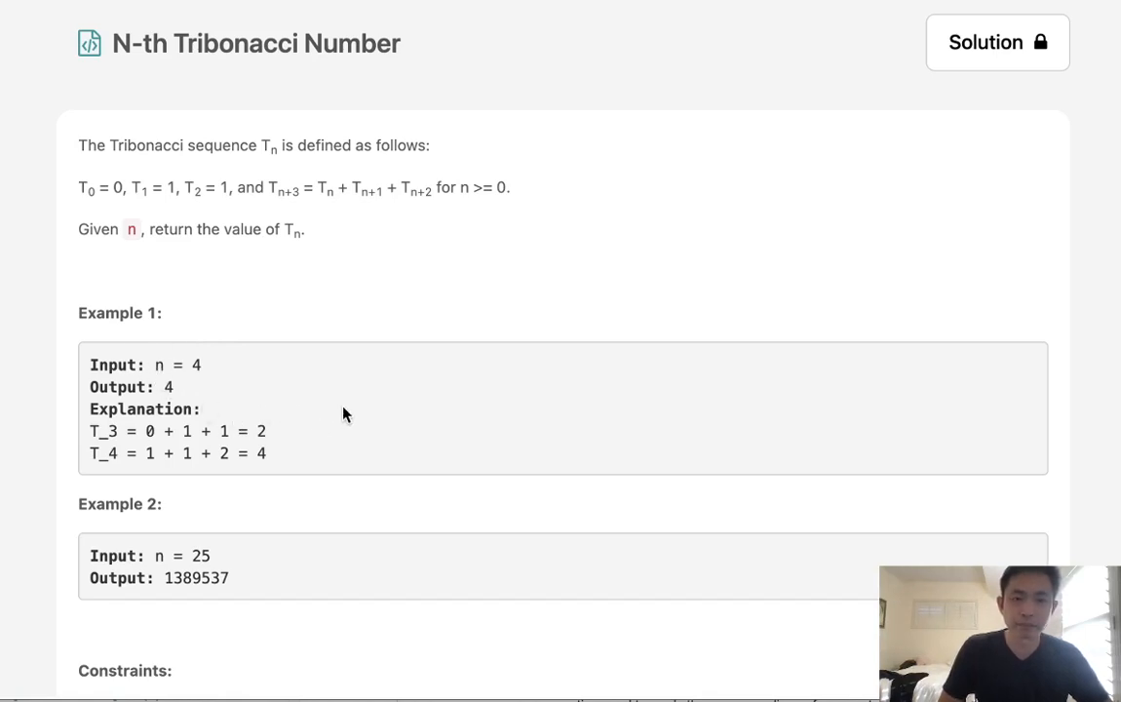
mouse_move(272, 90)
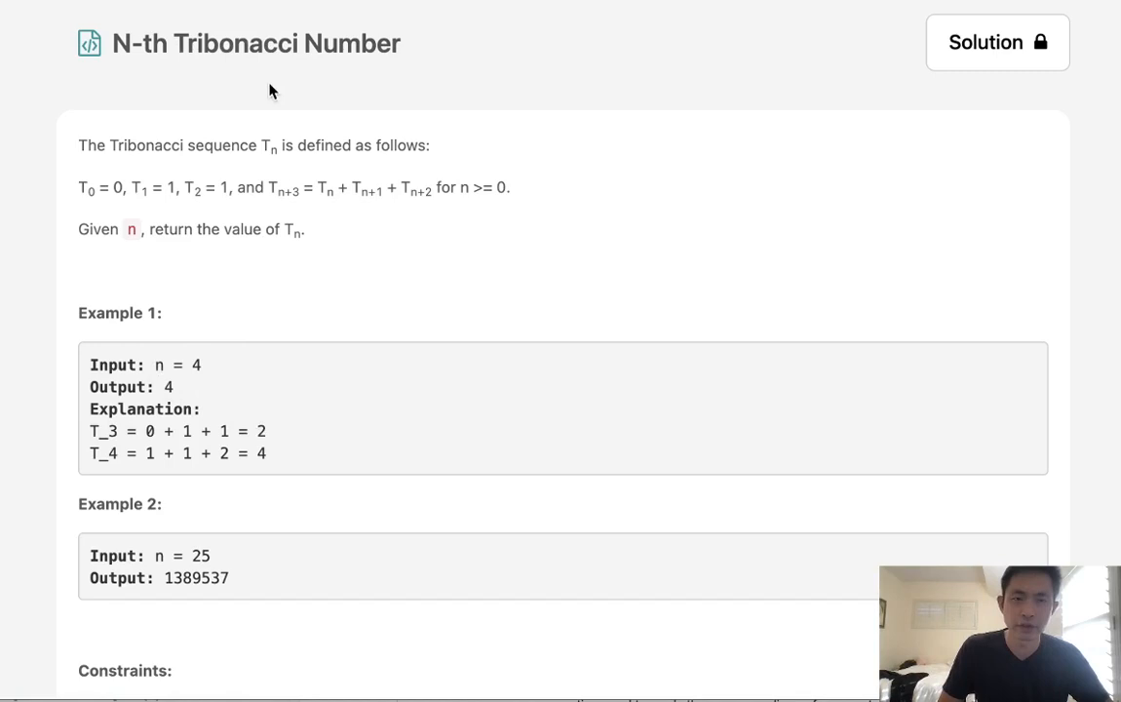
mouse_move(240, 453)
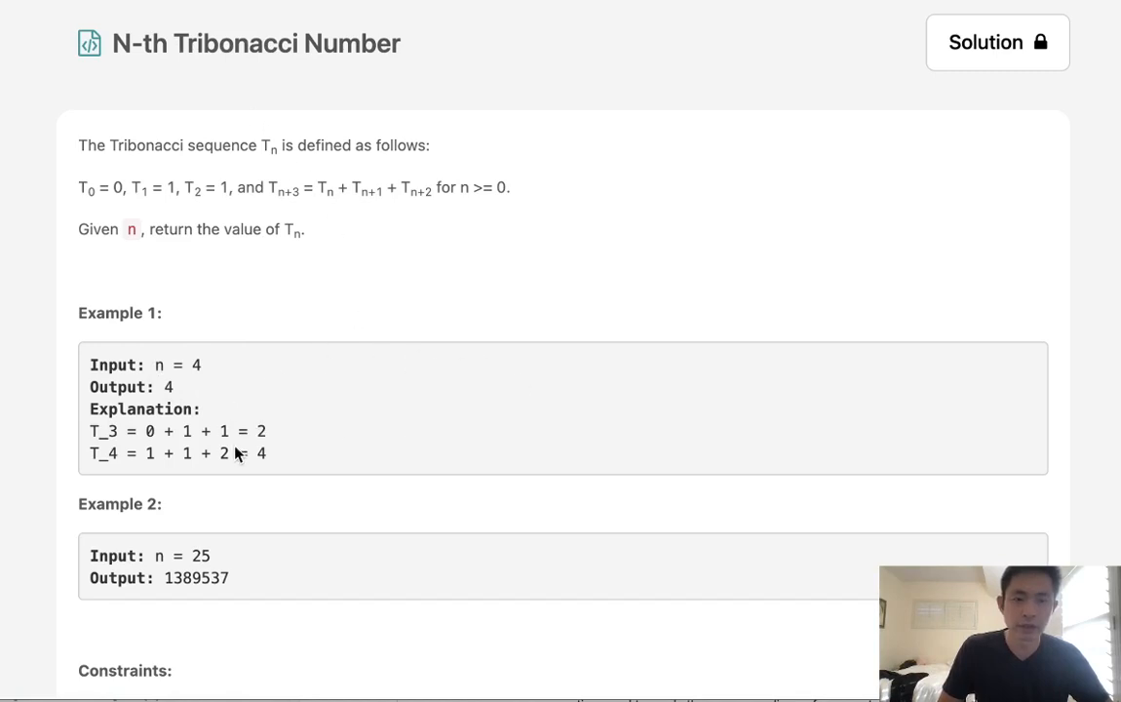
mouse_move(279, 401)
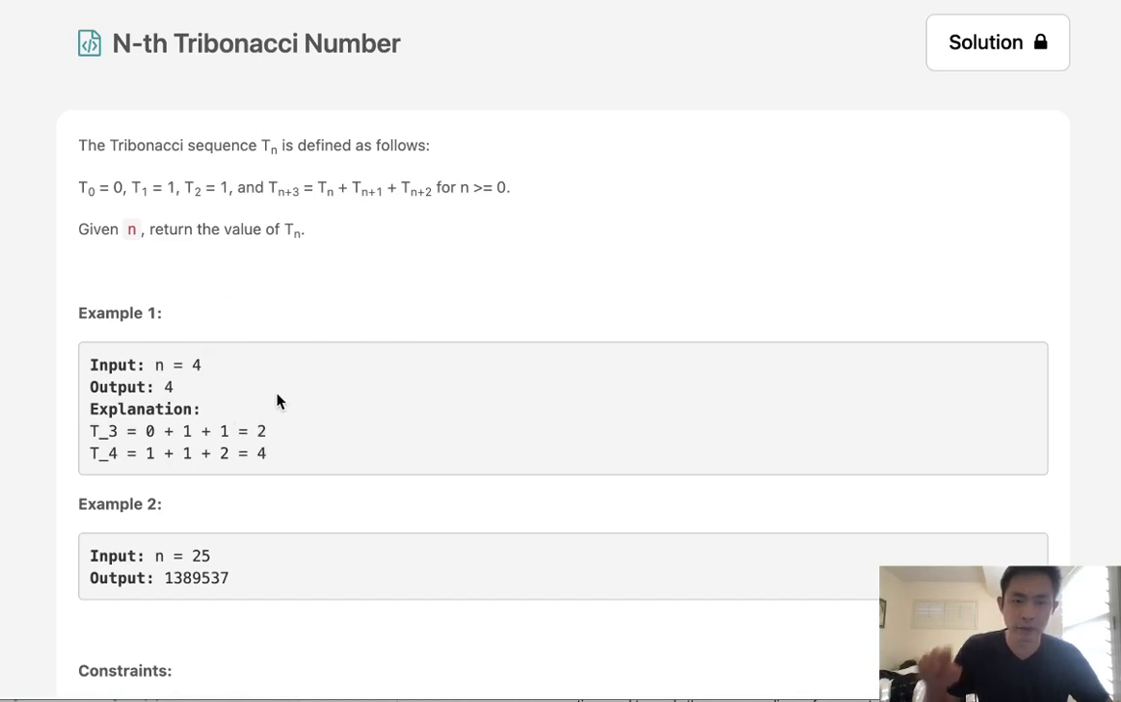
- Scroll down to the constraints (0 ≤ n ≤ 37) and the empty Python3 tribonacci stub
scroll(down, 3)
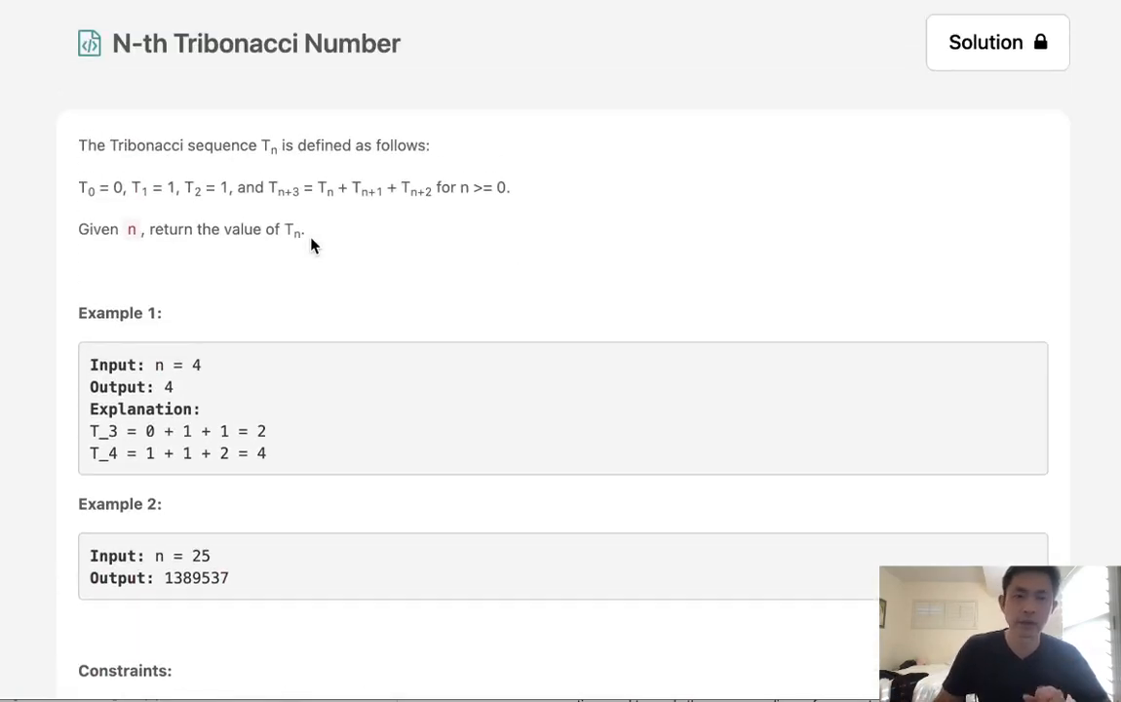
scroll(down, 3)
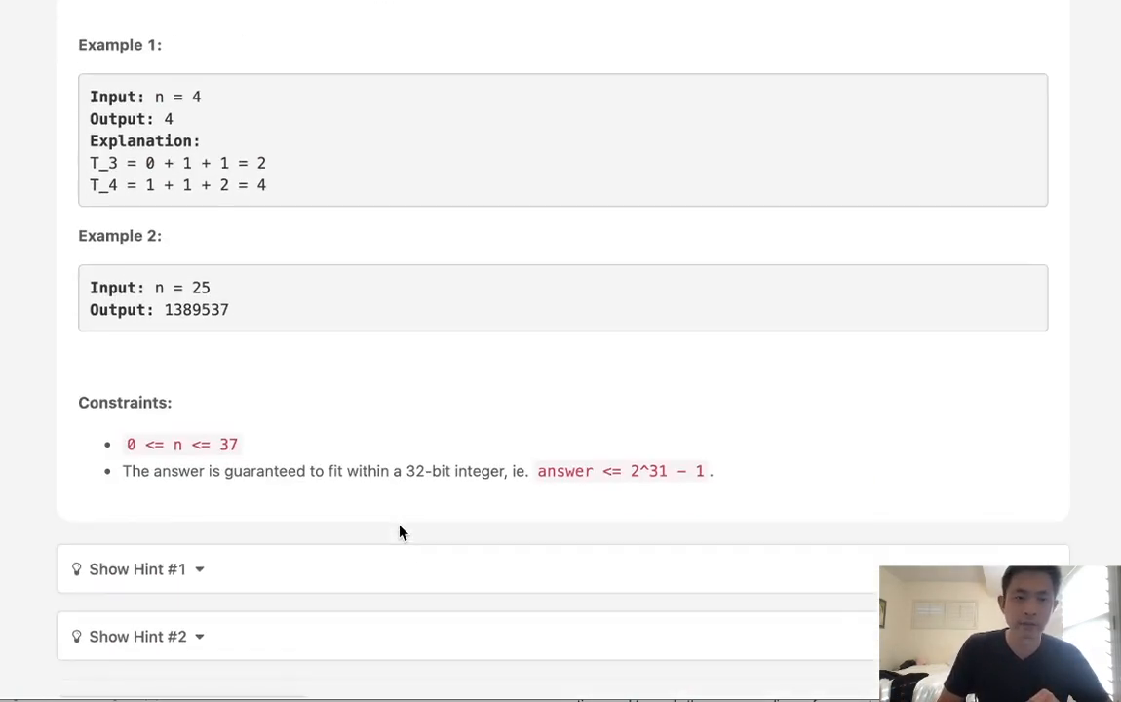
scroll(down, 3)
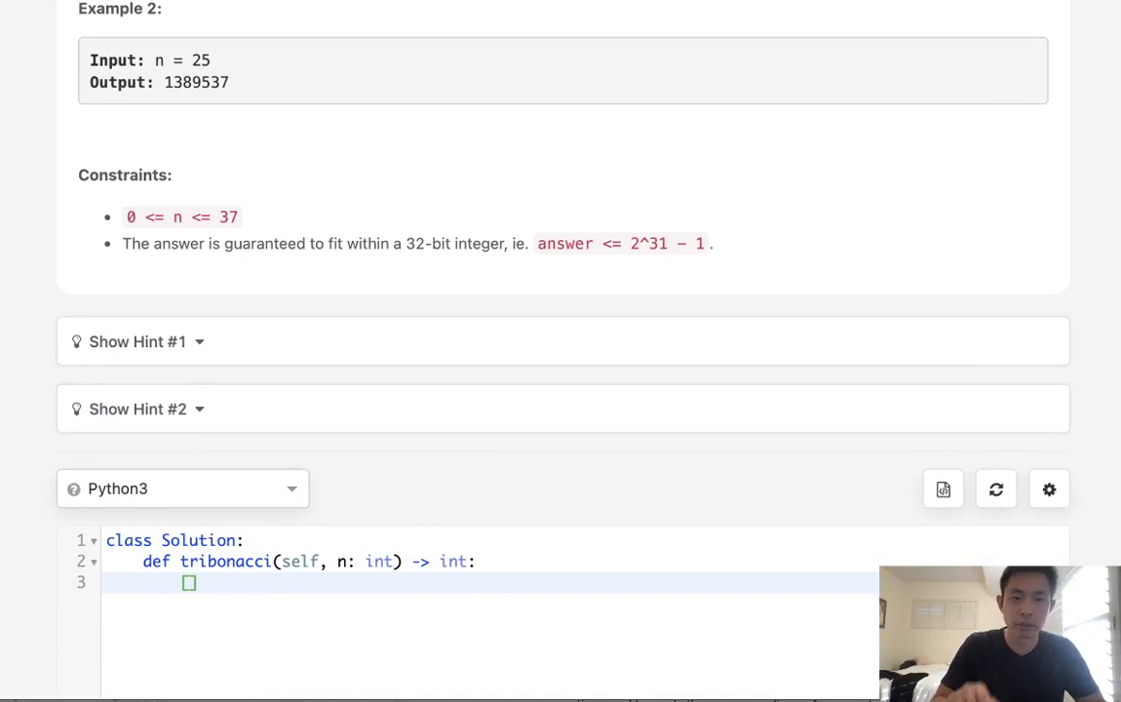
- Jot the sequence values 0, 1, 1, 2, 4 into the editor, later leaving the signature bodyless
text([0,1,1])
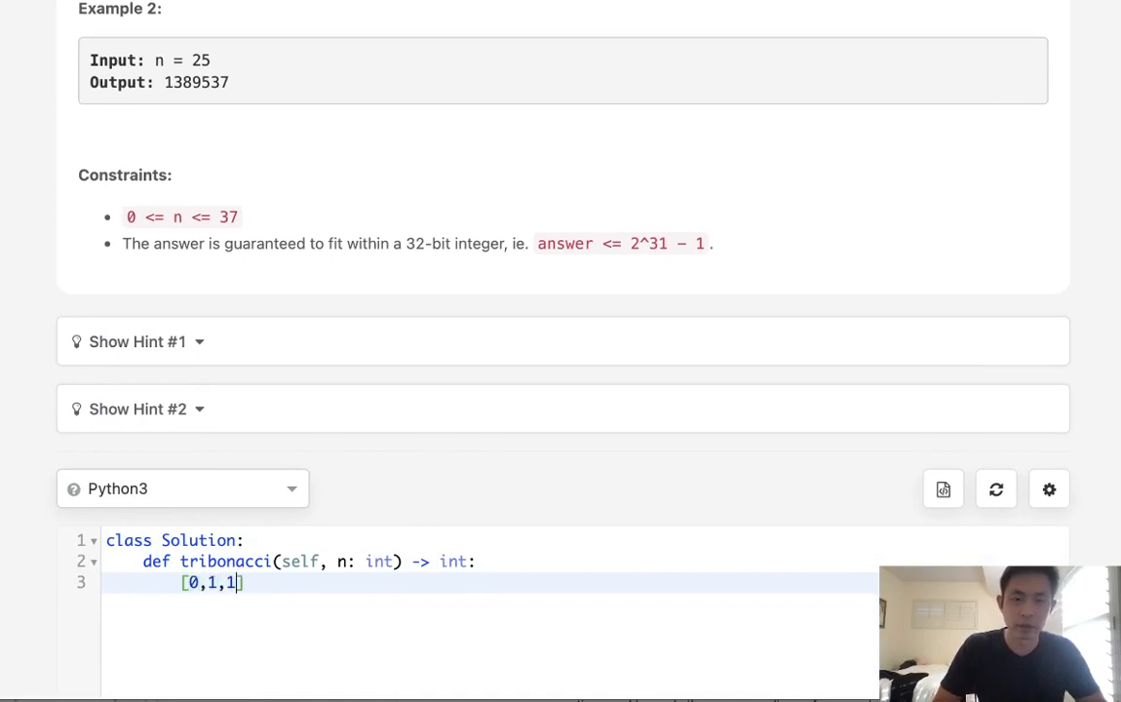
text(,)
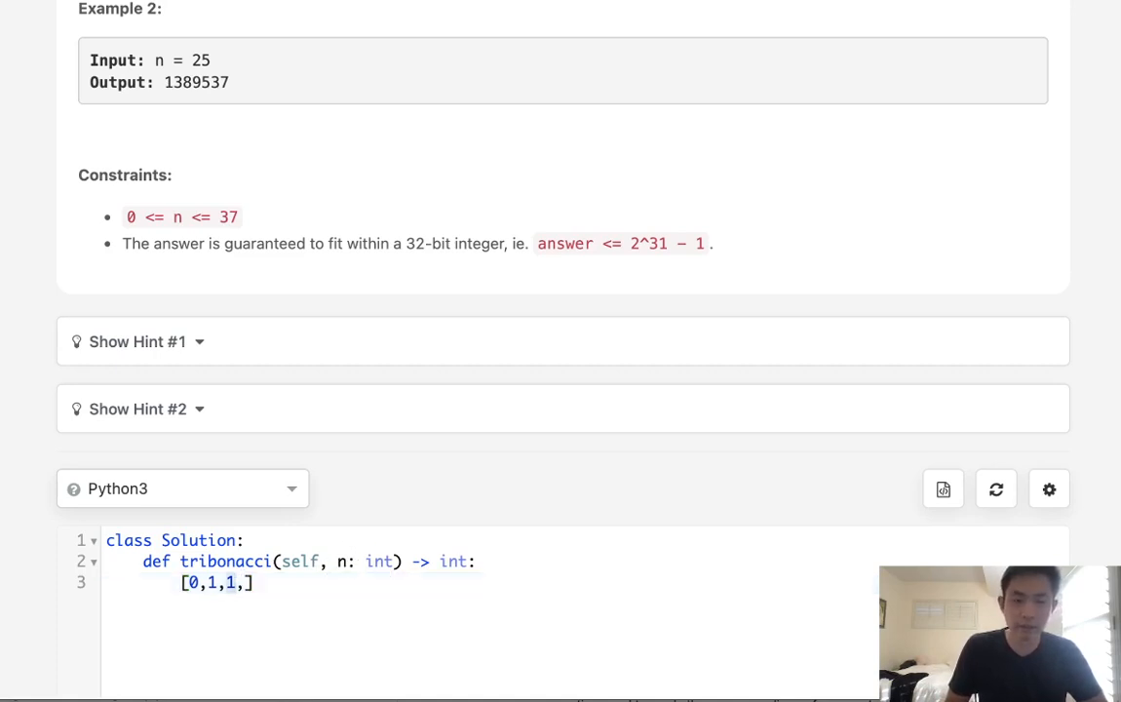
text(2)
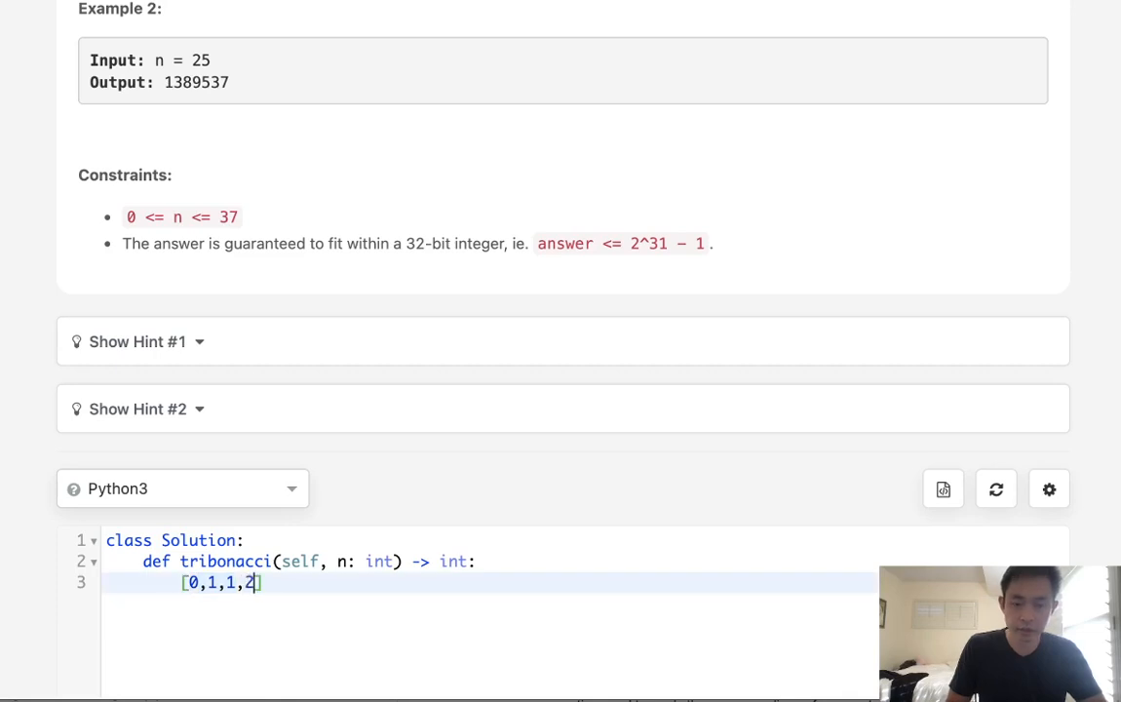
text(,)
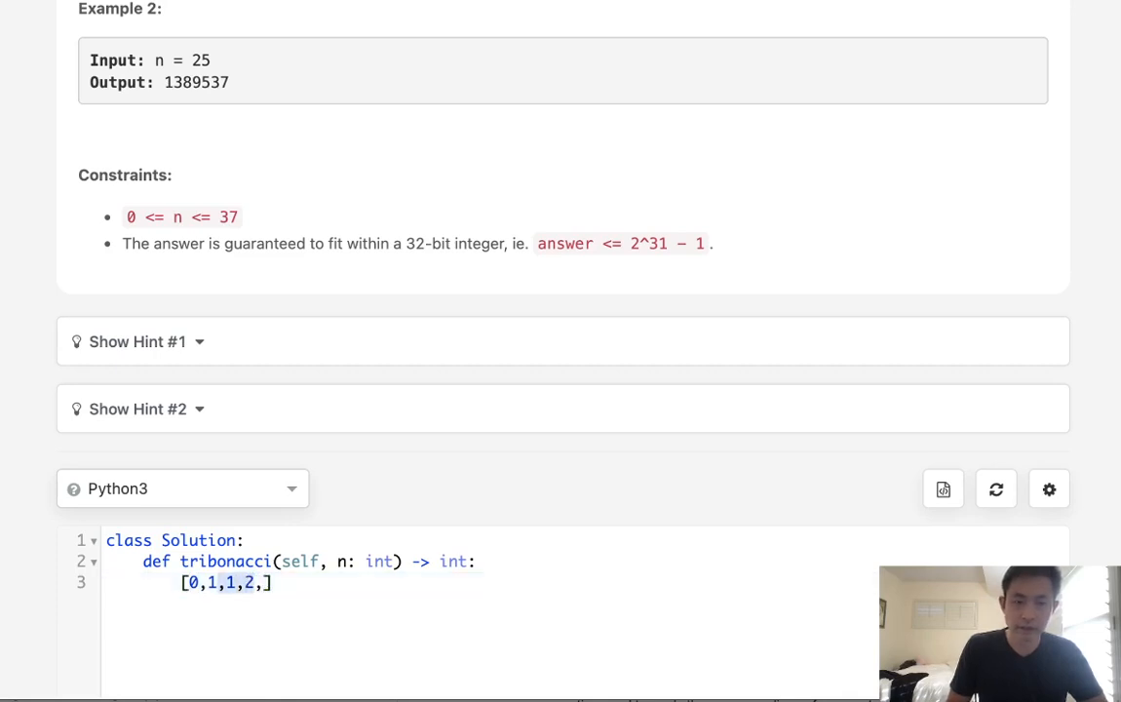
text(4)
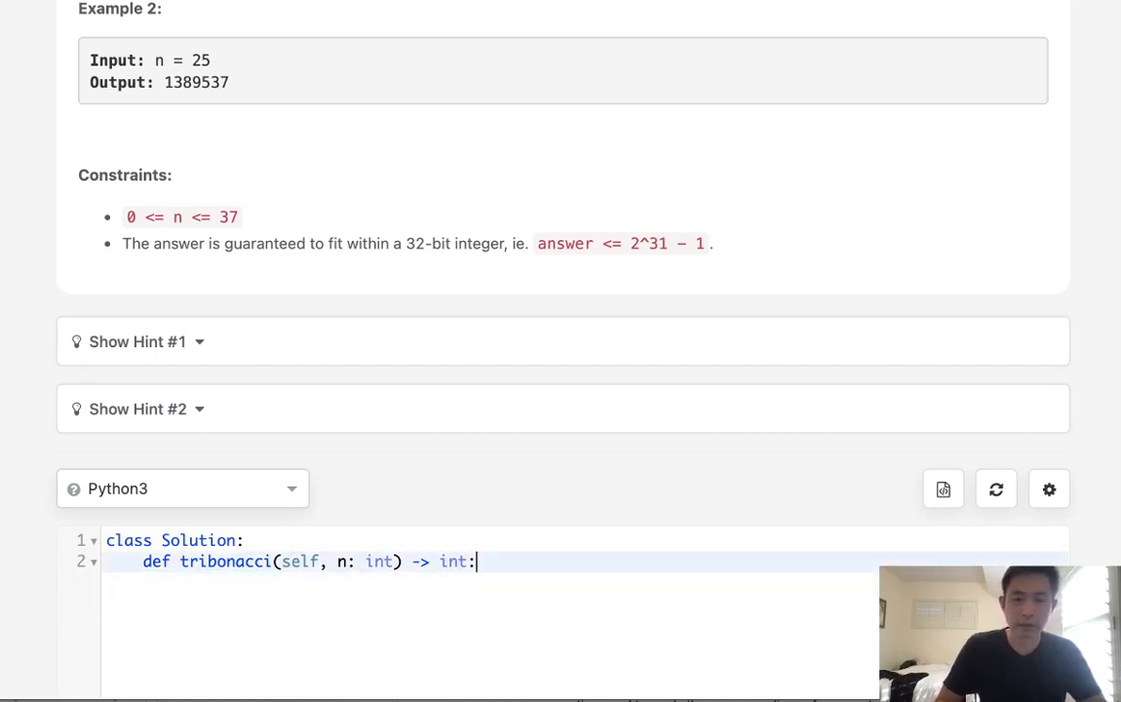
- Initialise the list t = [0,1,1] + [0]*35 in the method body
text(t=)
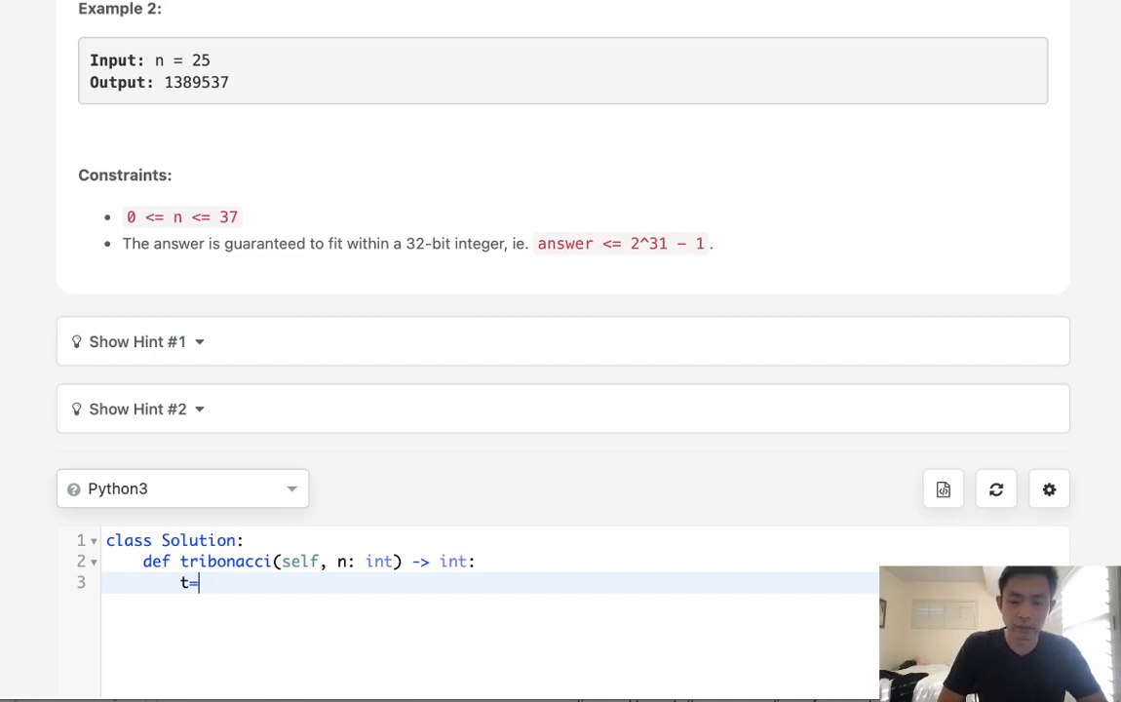
text([0,)
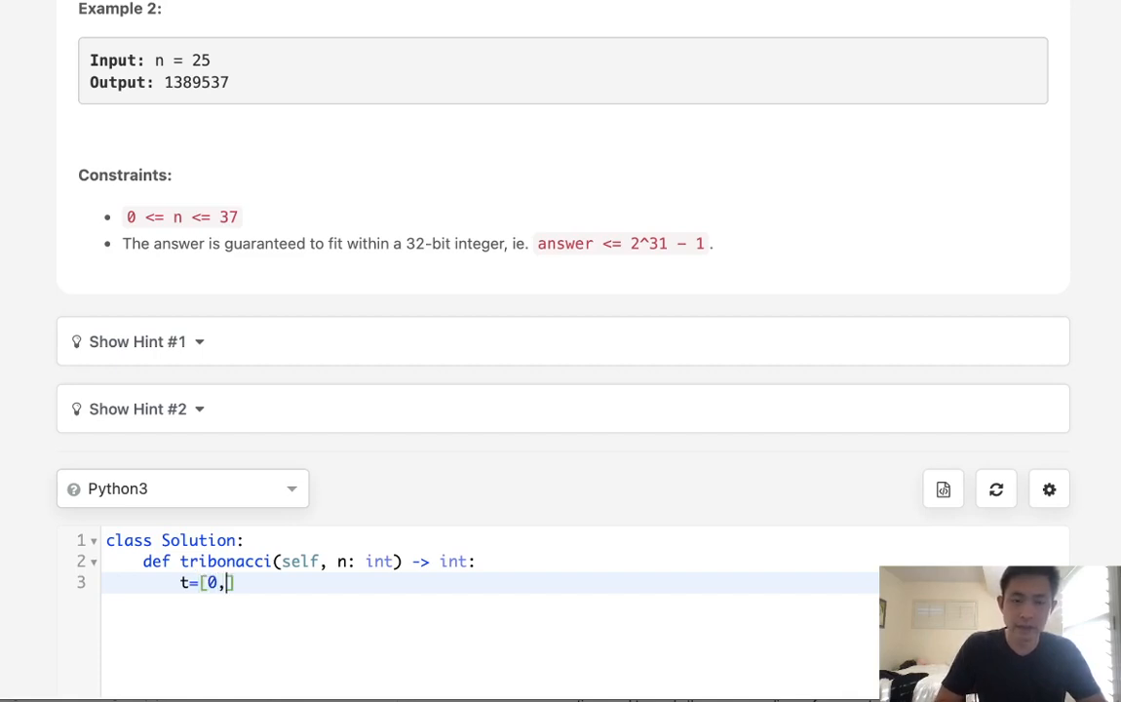
text(1,1]+)
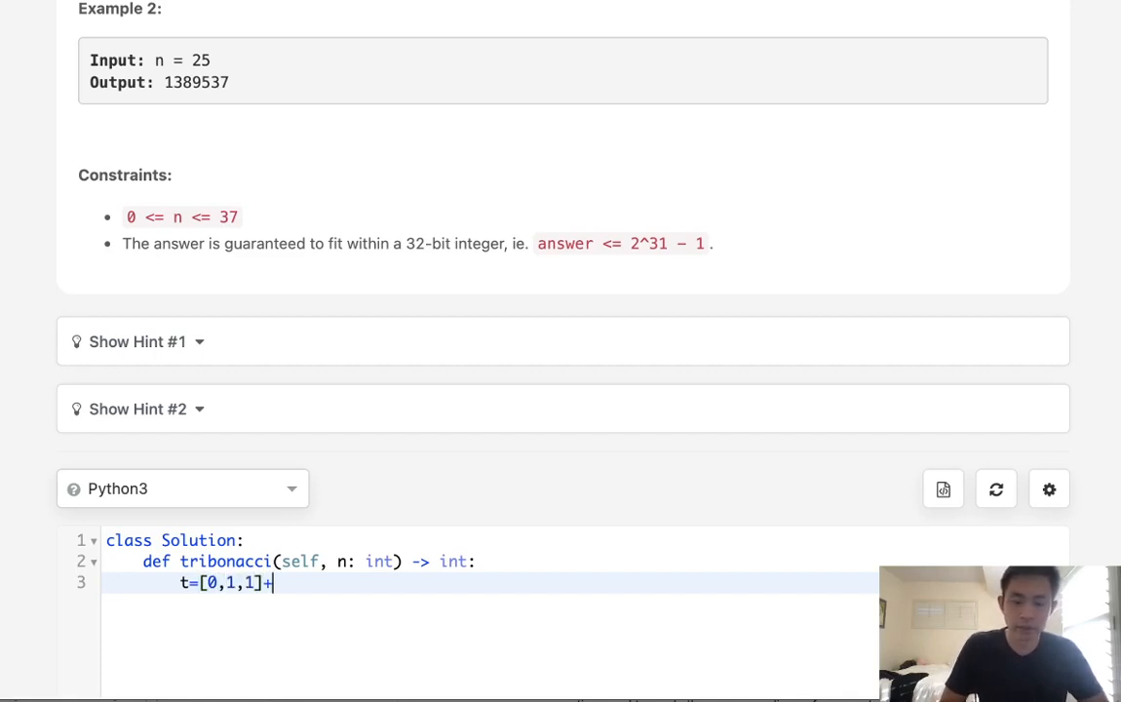
text([])
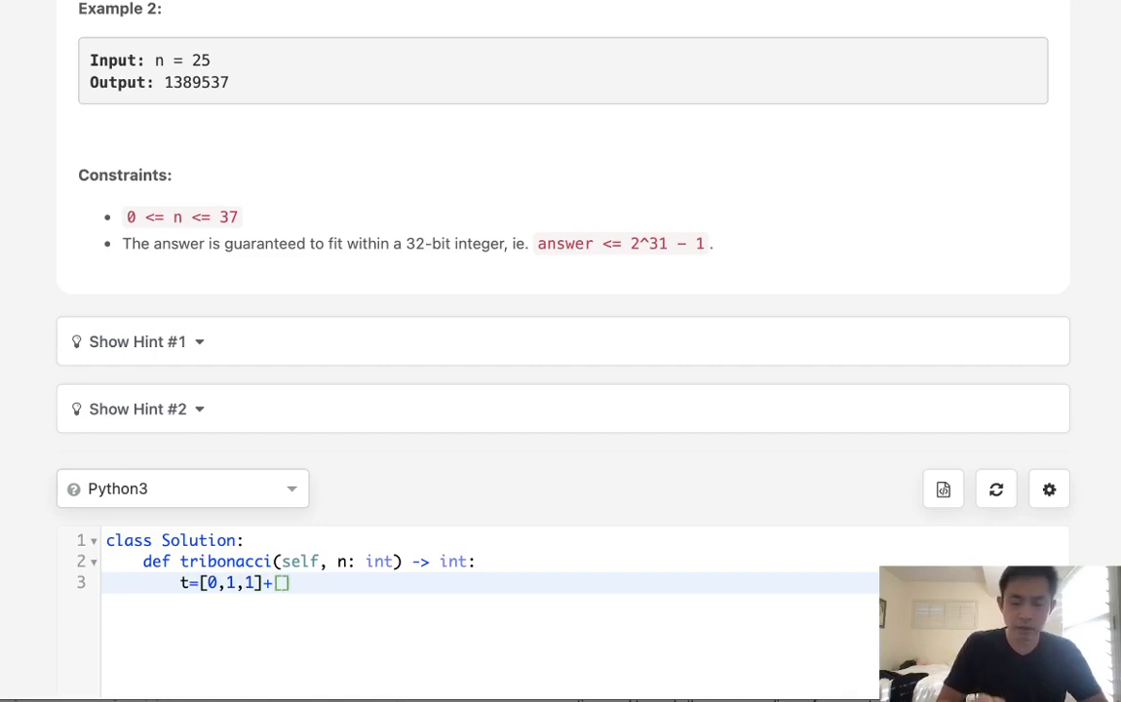
text(0)
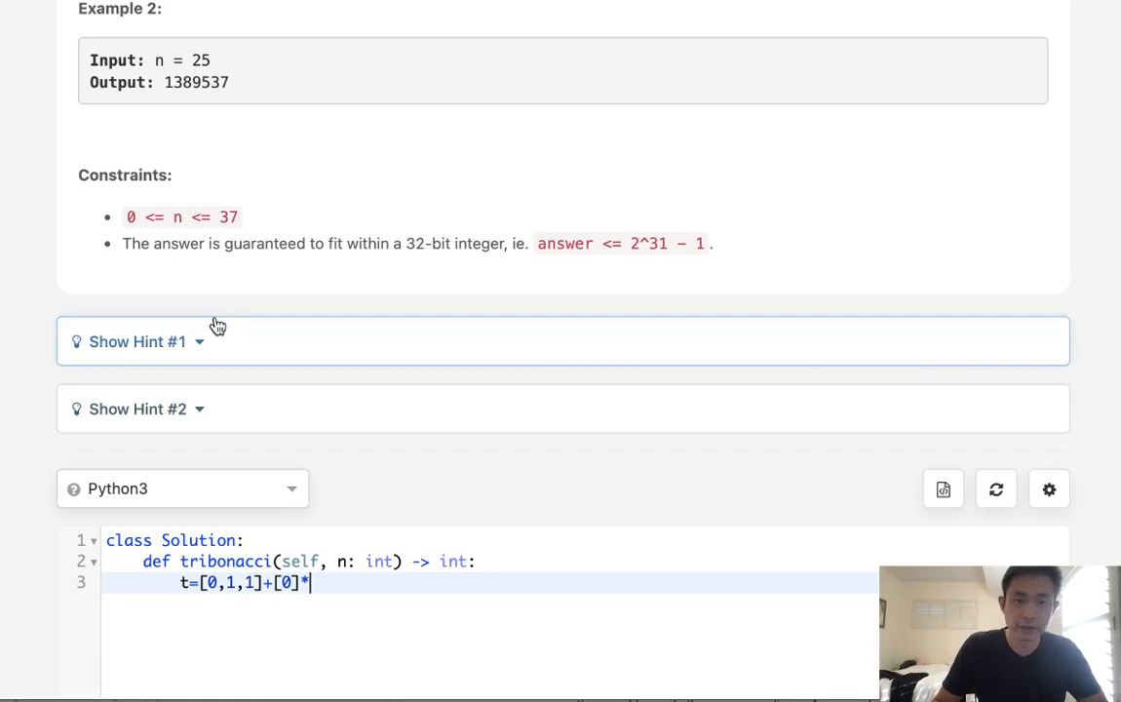
text(35)
text(for i in range()
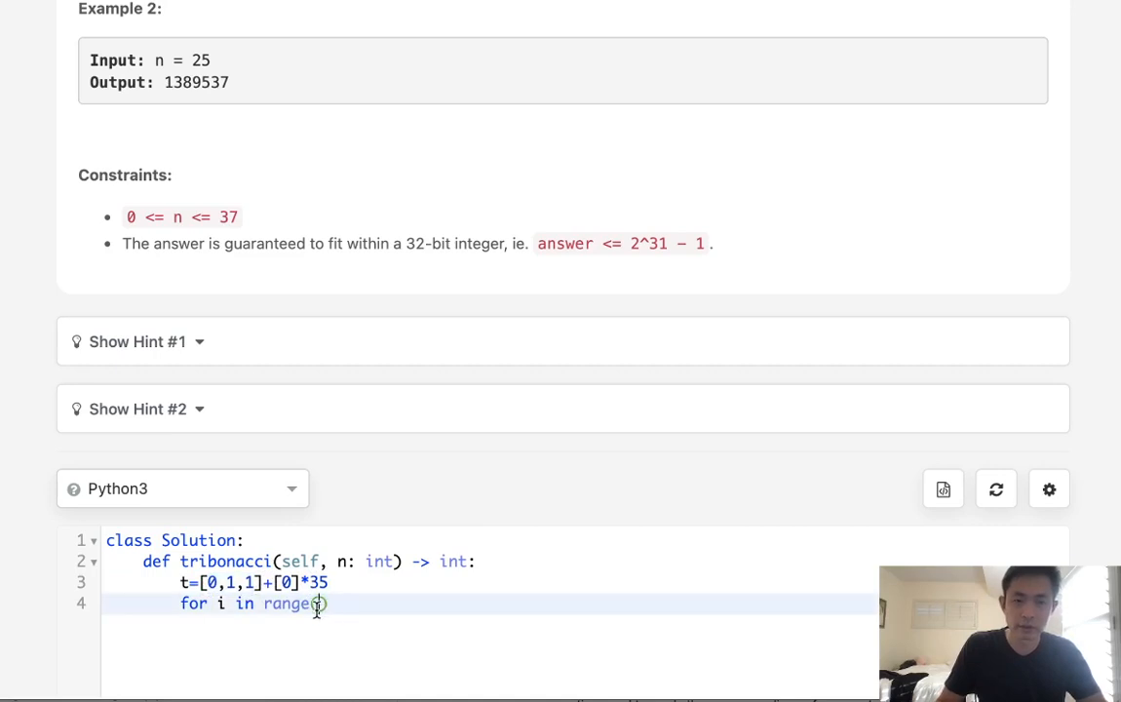
- Loop over range(3, n+1) setting t[i] = t[i-1]+t[i-2]+t[i-3], then return t[n]
text(3,n)
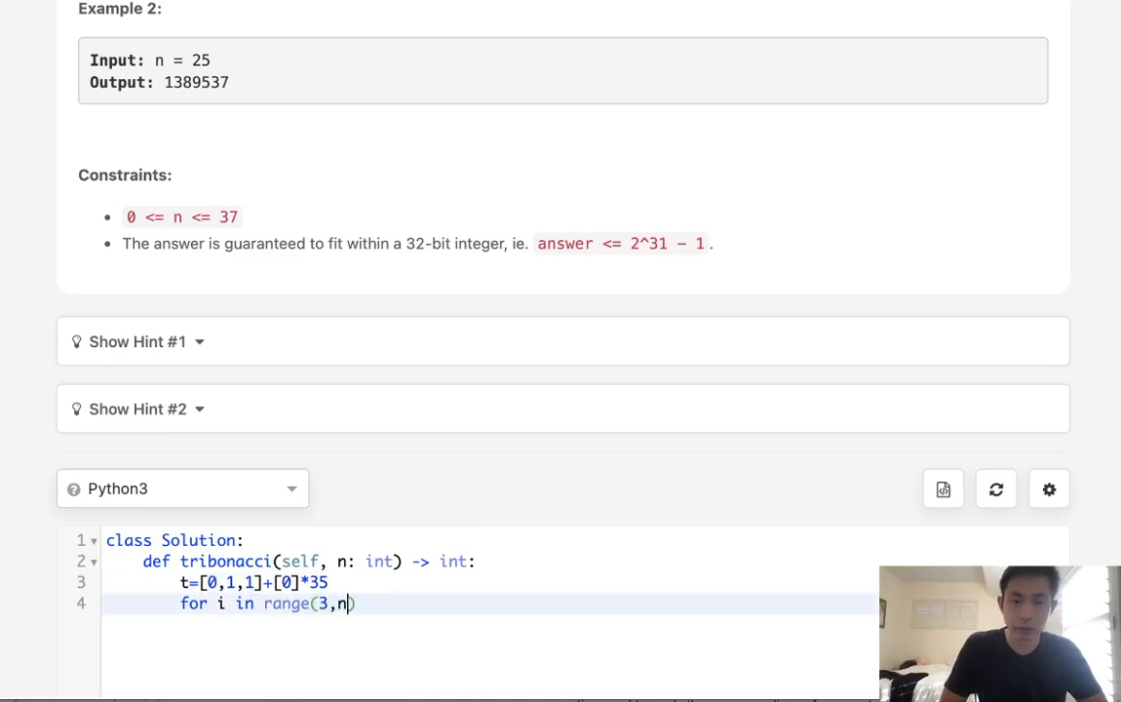
text(+1)
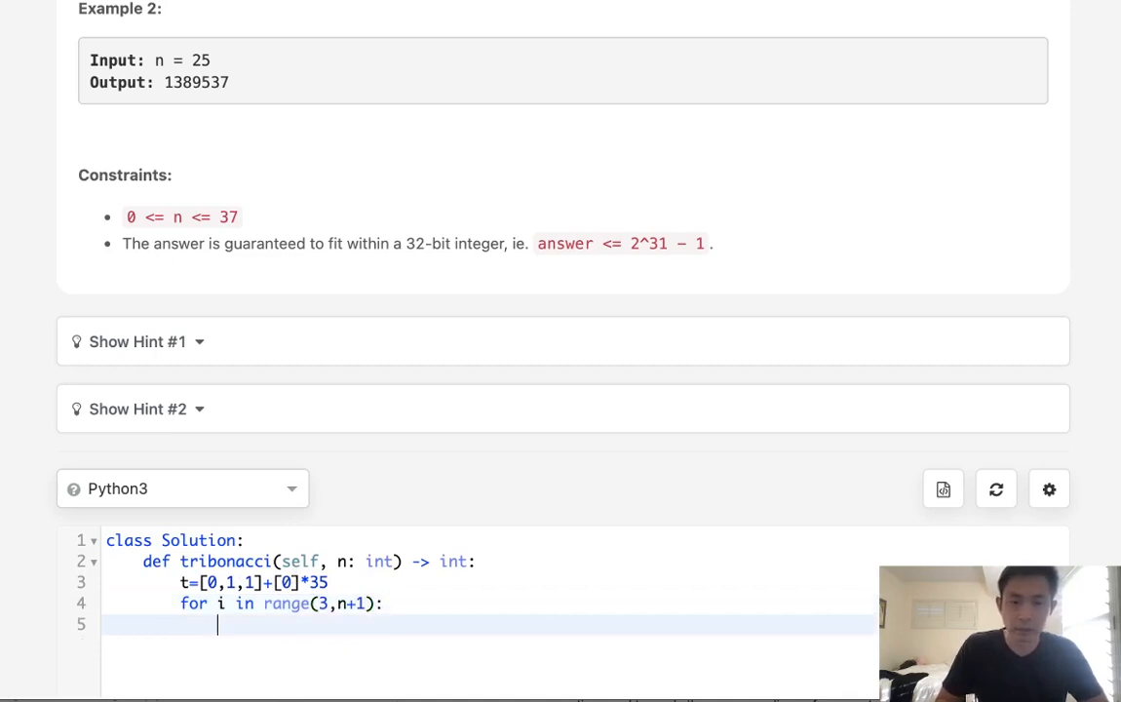
text(t[])
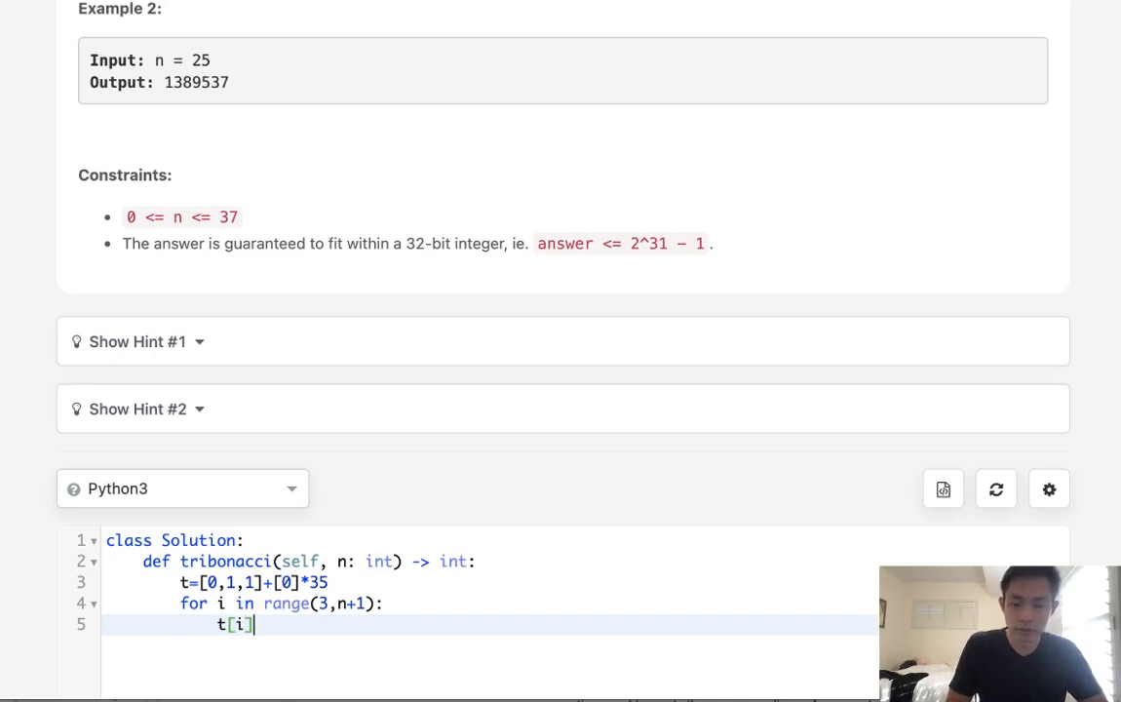
text(=t[])
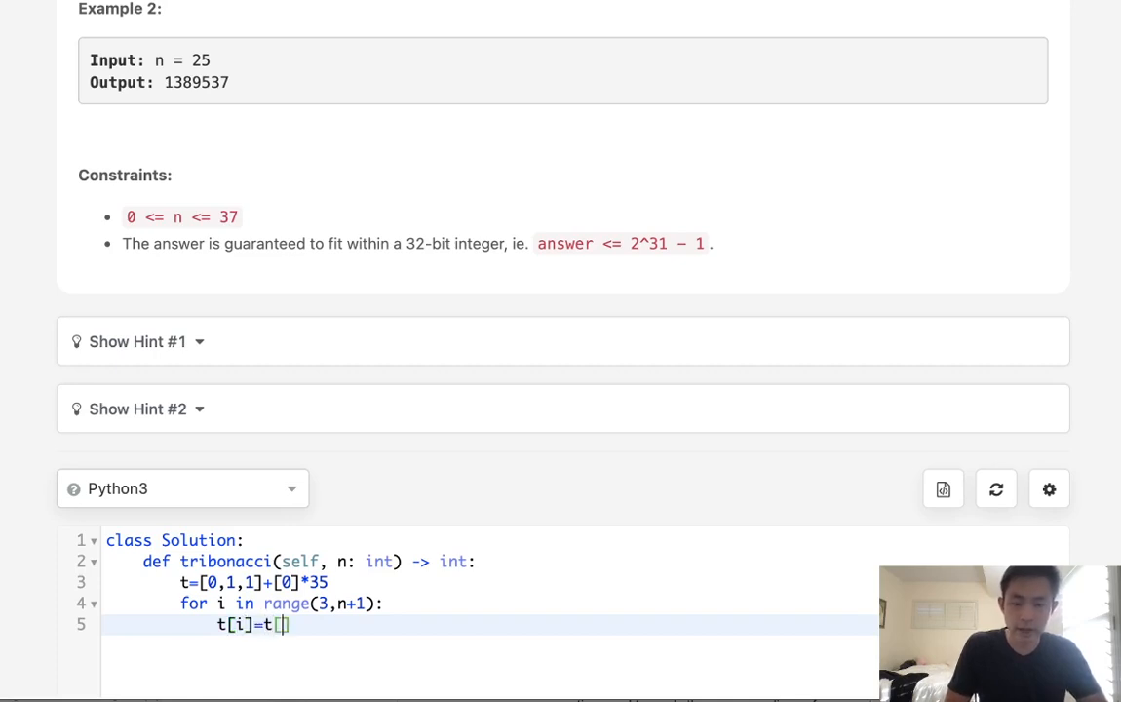
text(i-1]+)
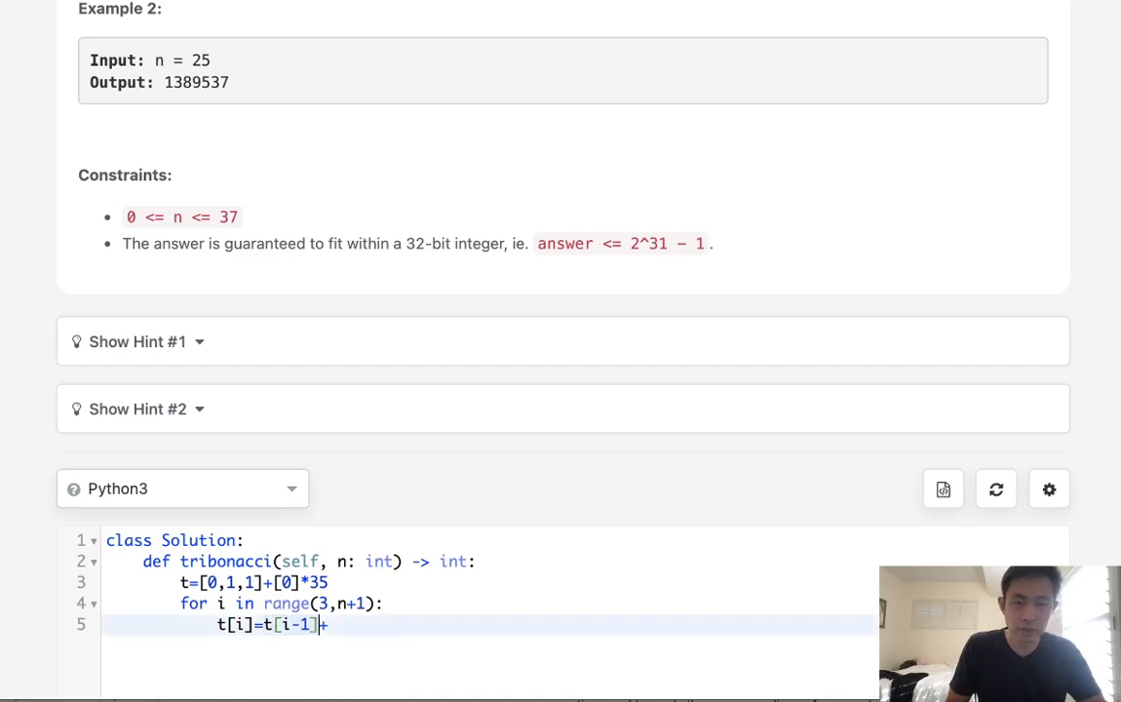
text(+t[i-1]+v)
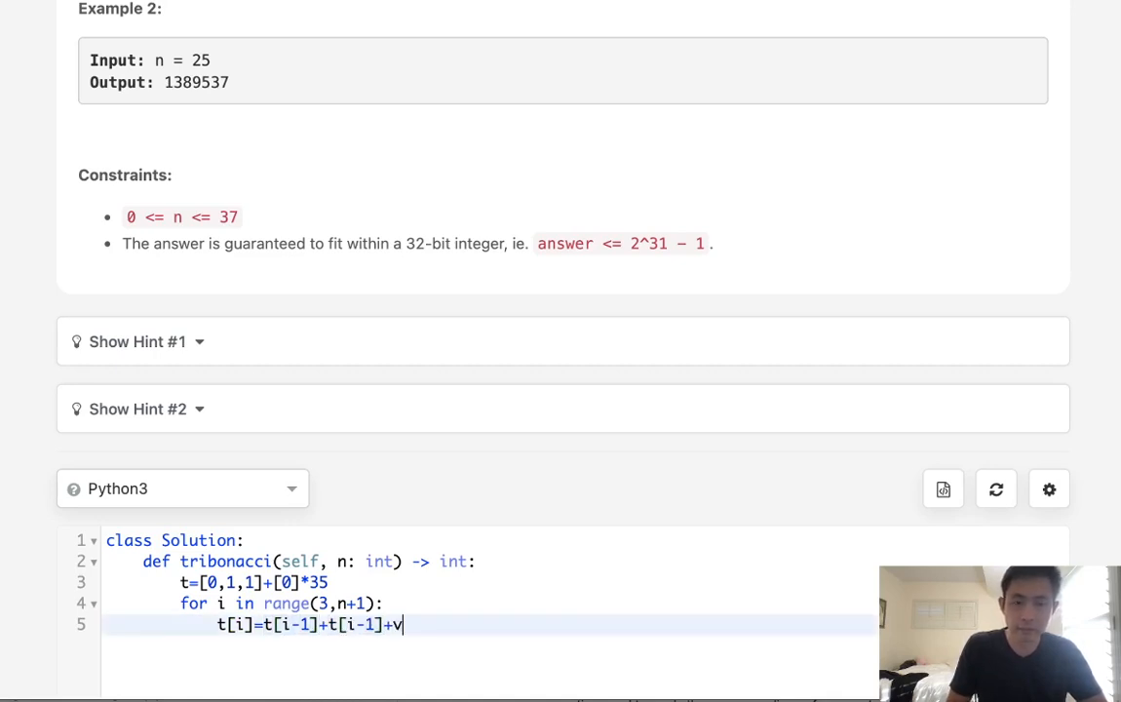
text([i-3])
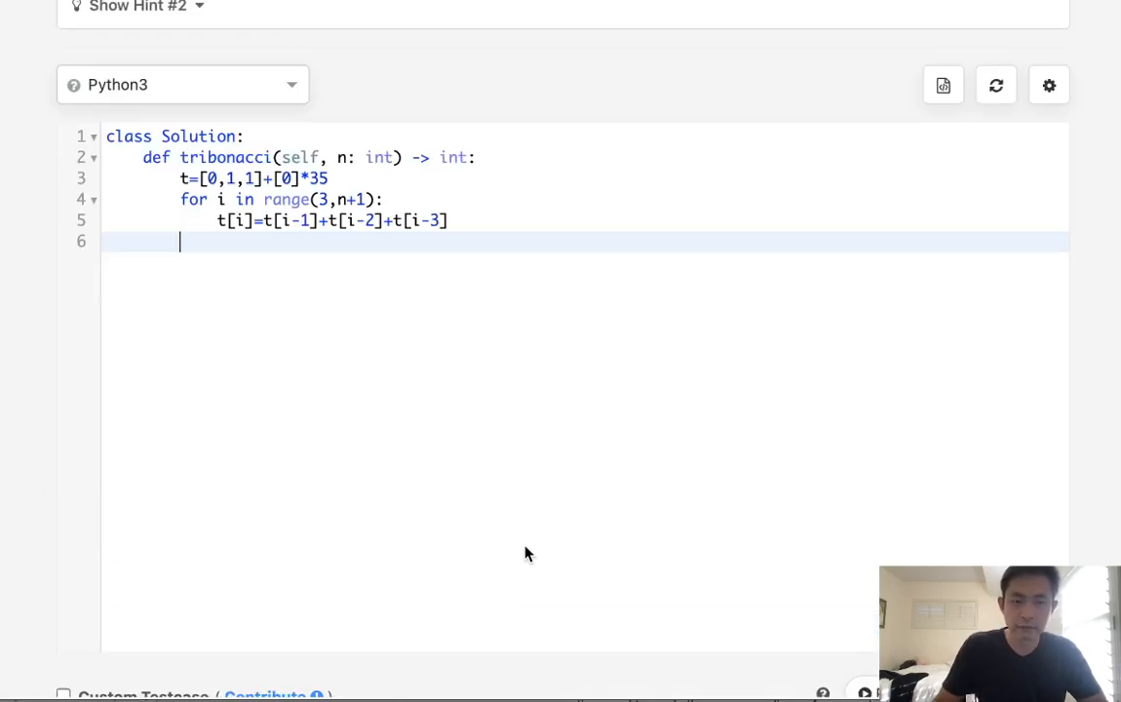
text(return t[n])
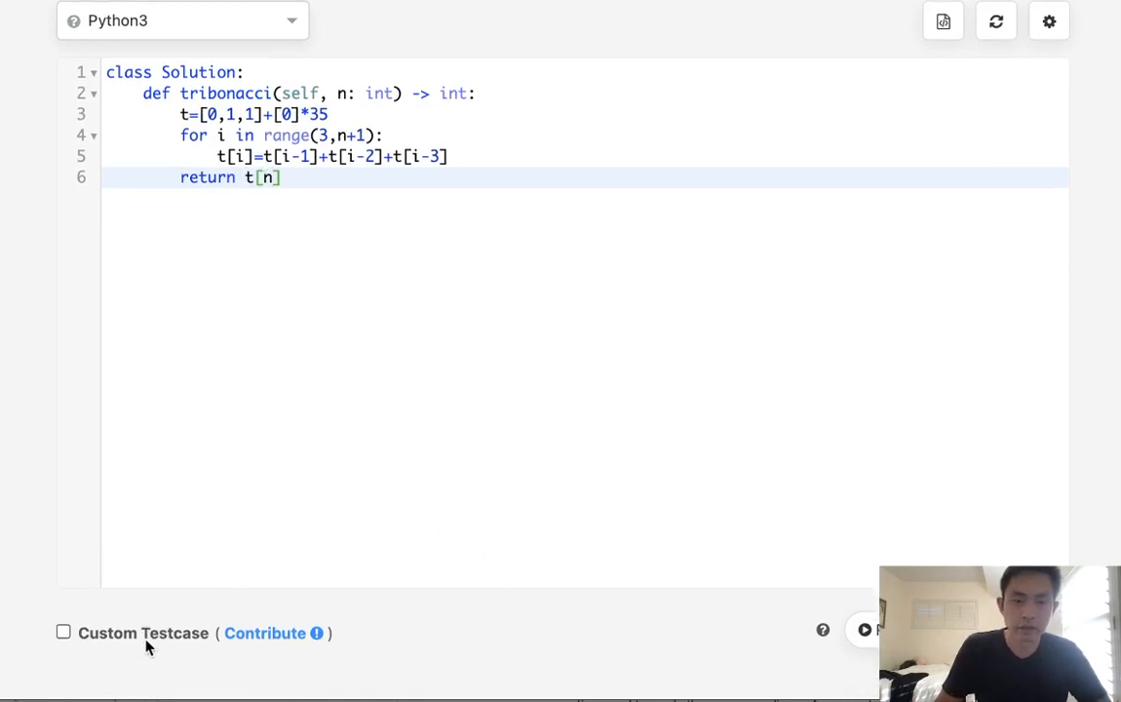
- Run the array solution on custom inputs 4, 1, 2, 0, then submit it for Accepted
click(63, 631)
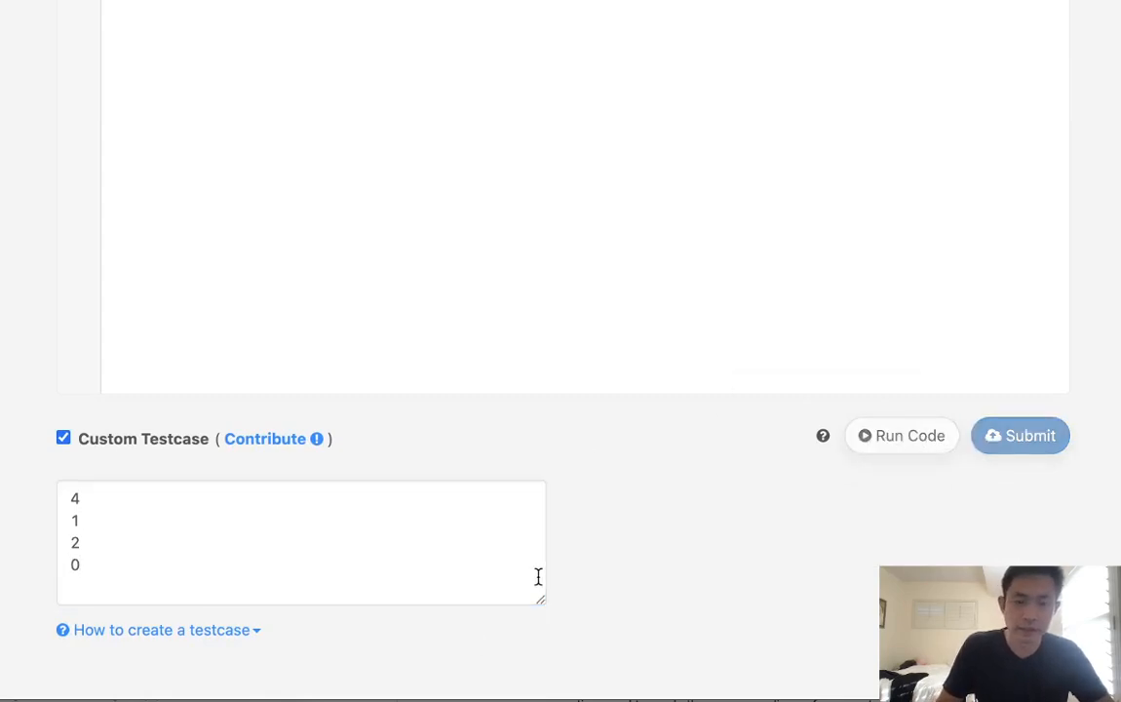
click(900, 435)
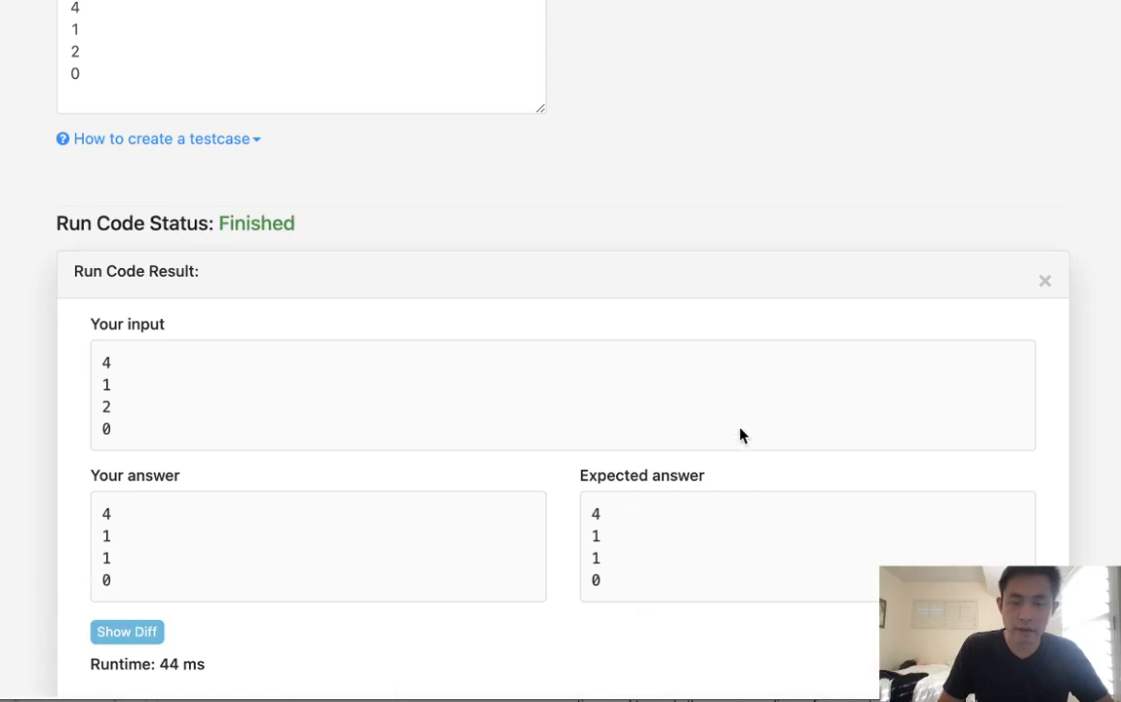
click(1019, 404)
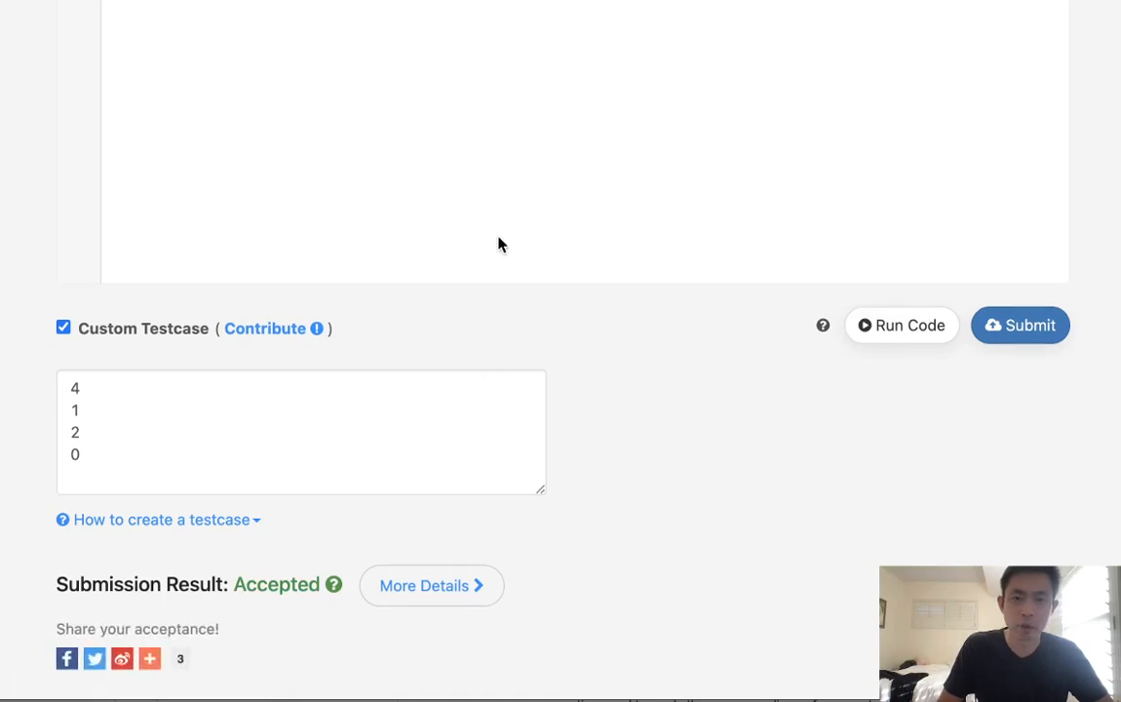
scroll(up, 3)
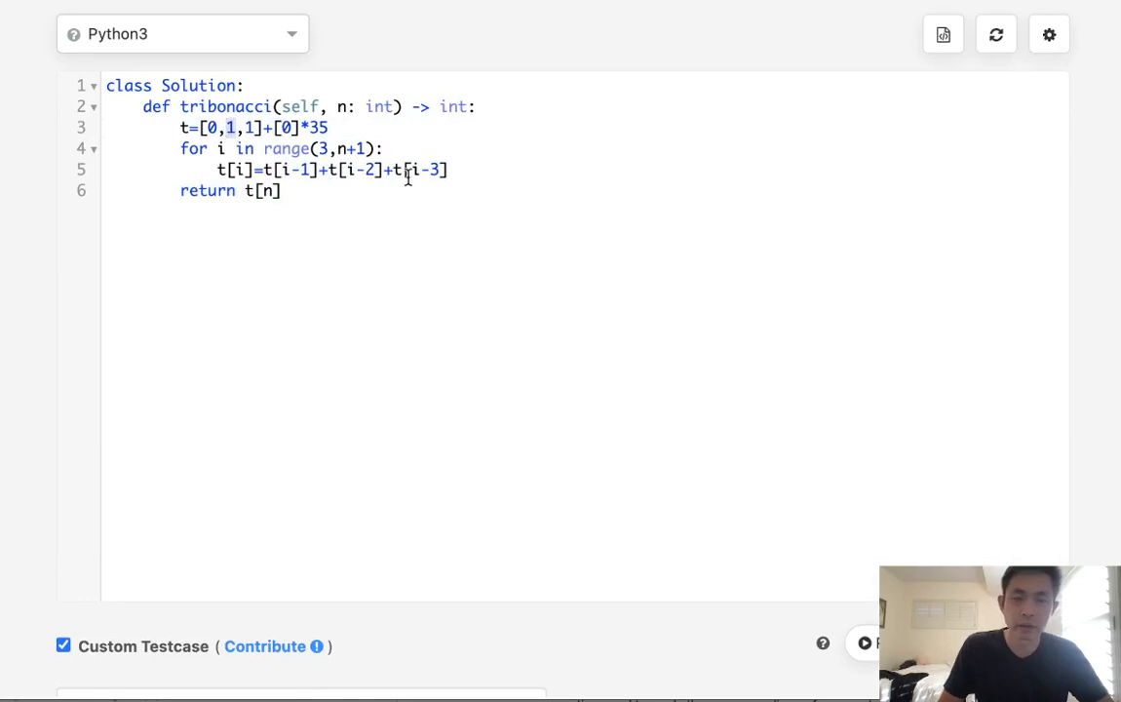
- Replace the array line with prev1, prev2, prev3 = 1, 1, 0
click(387, 148)
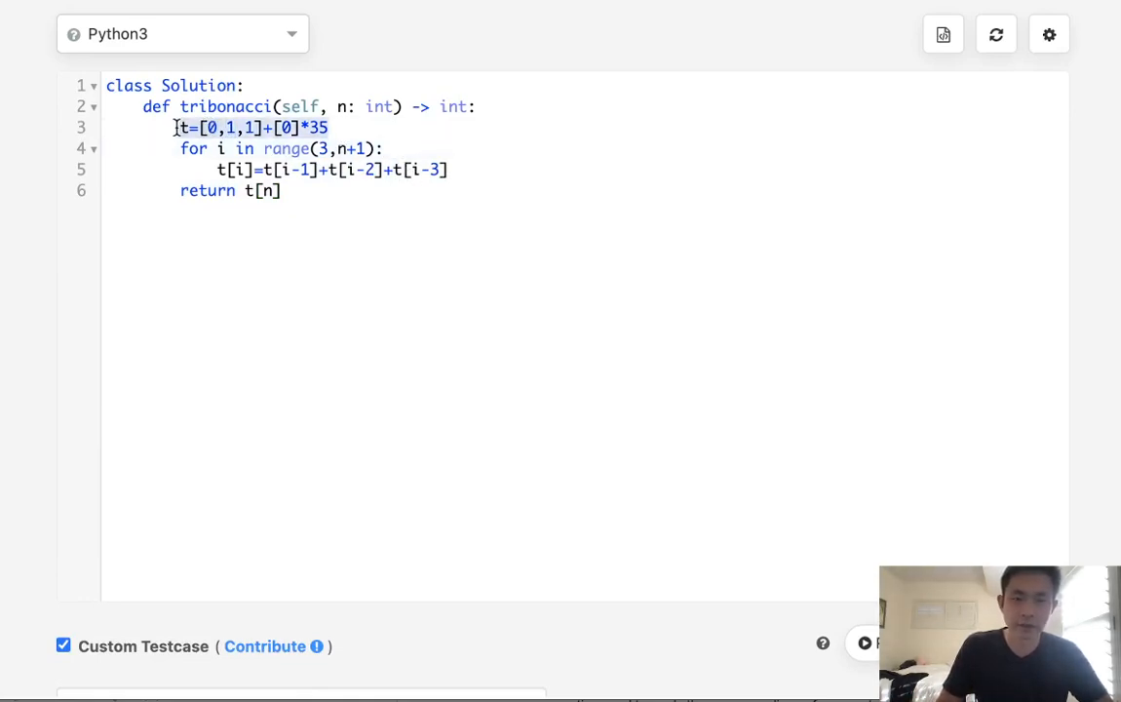
key(Delete)
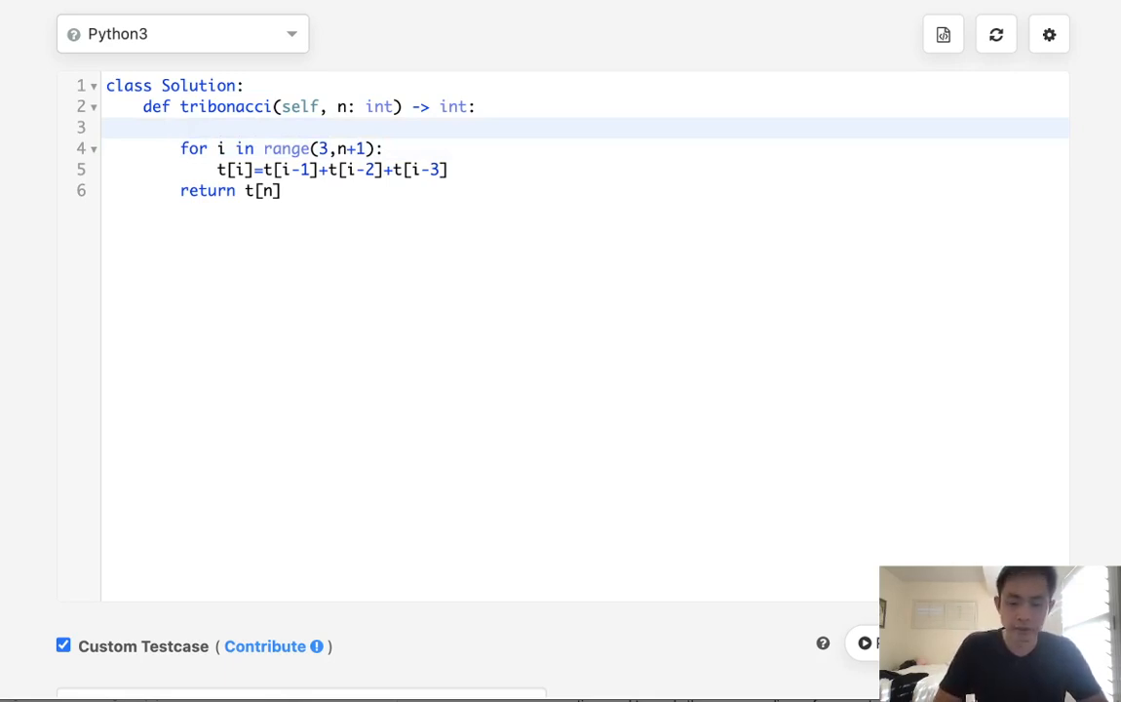
text(p)
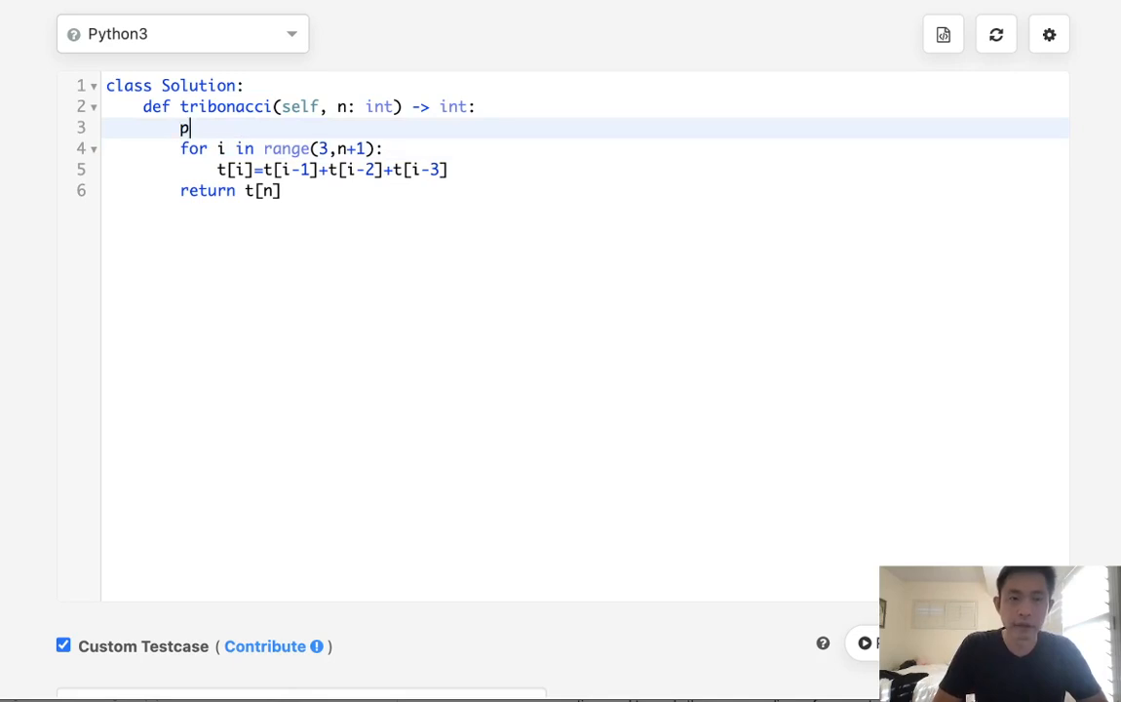
text(rev1,)
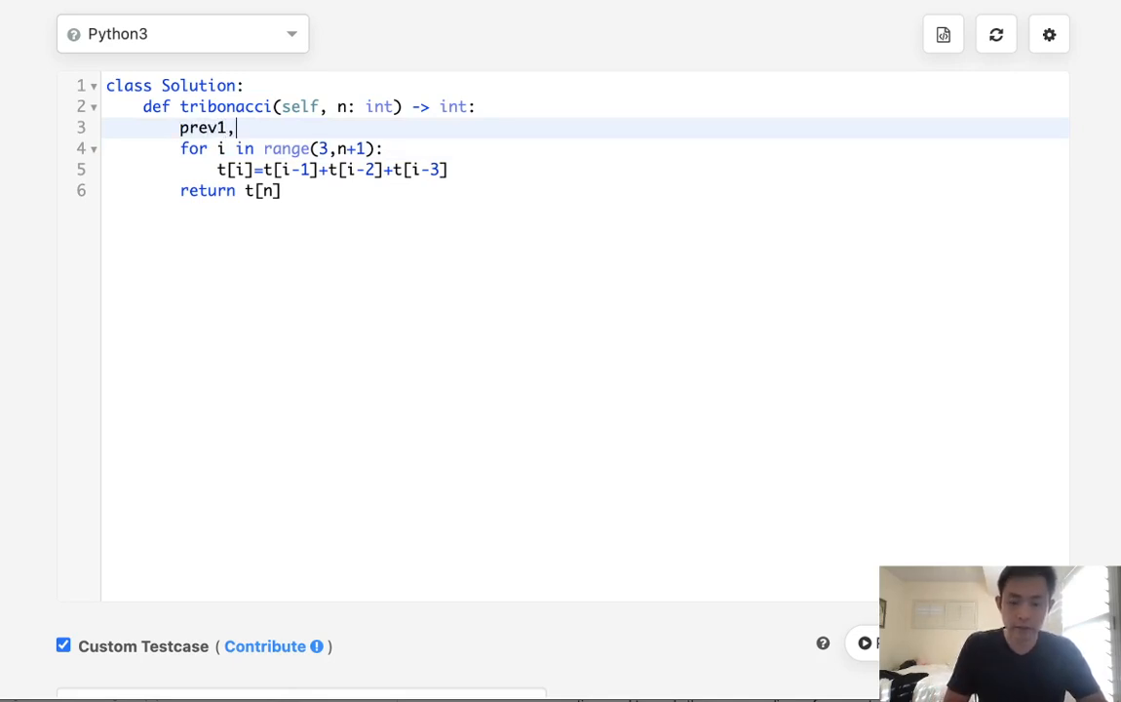
text(prev2,prev3 =)
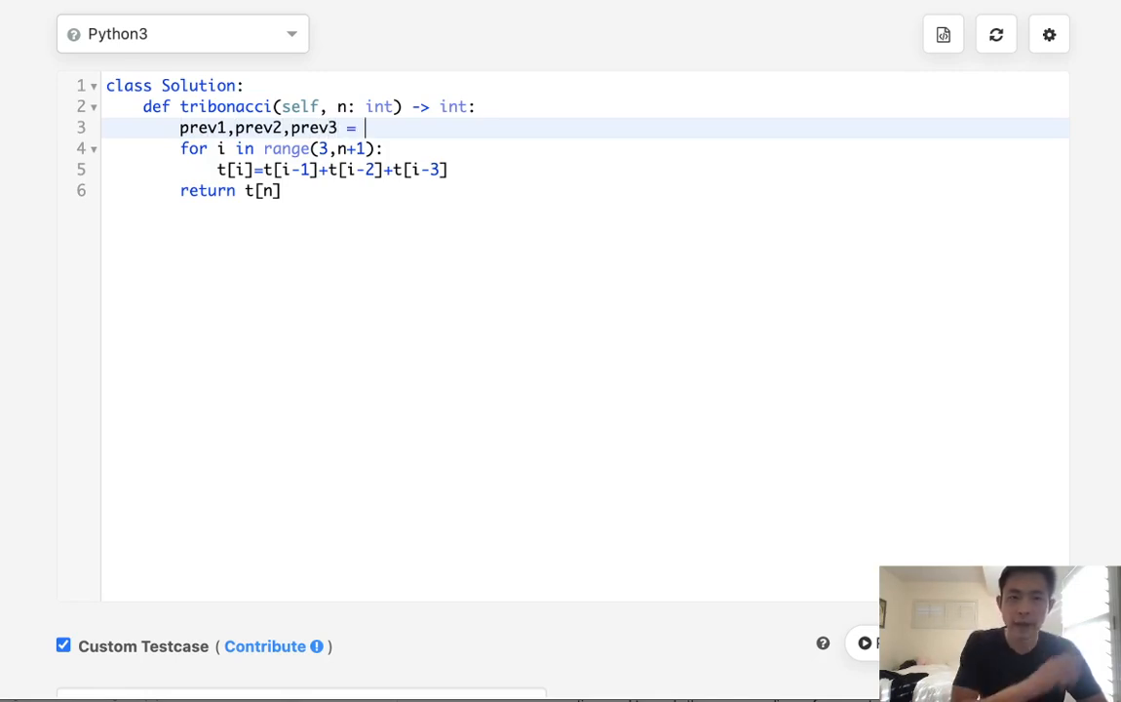
text(1,)
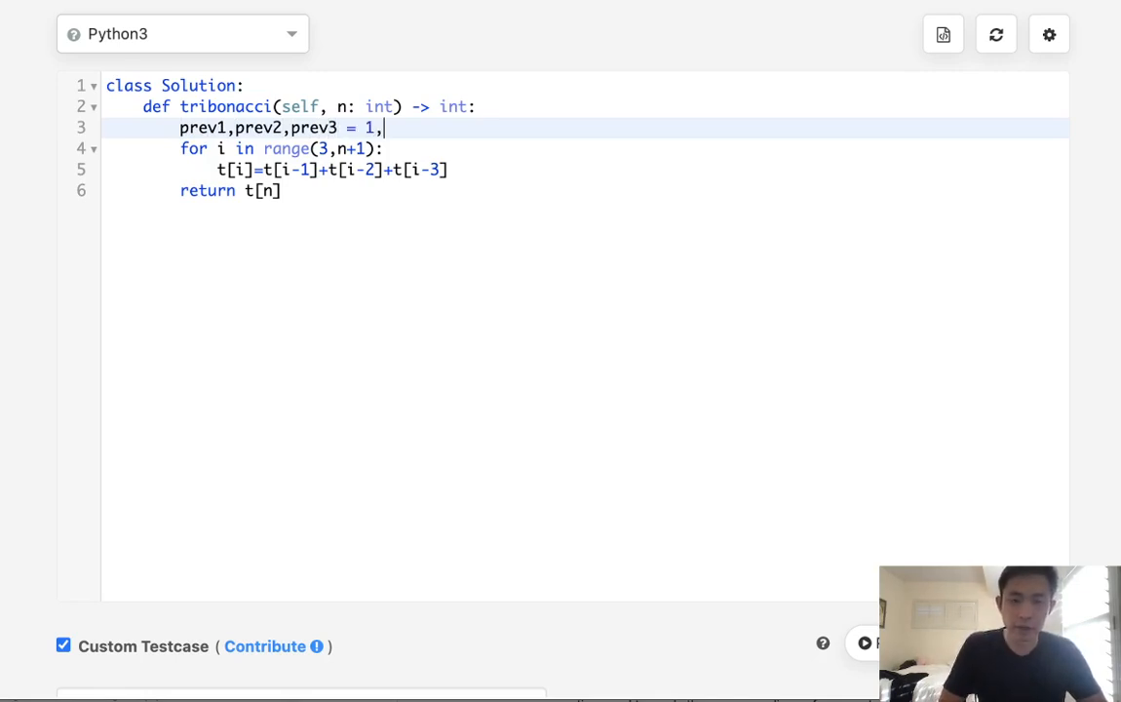
text(1,)
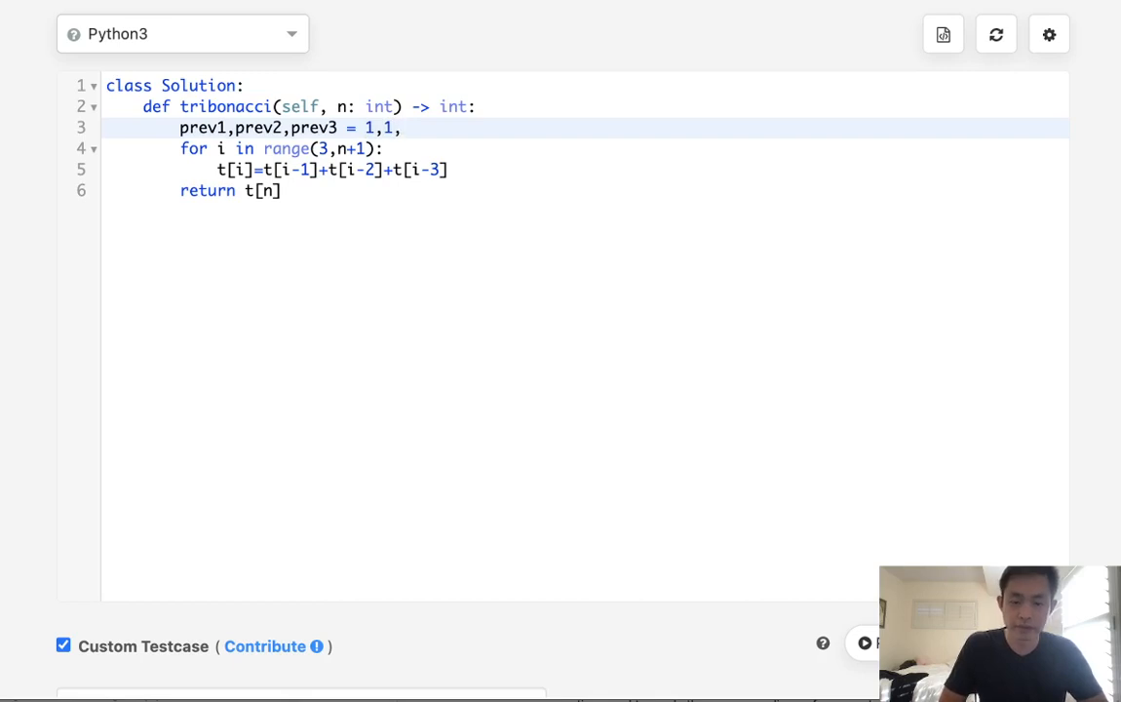
text(0)
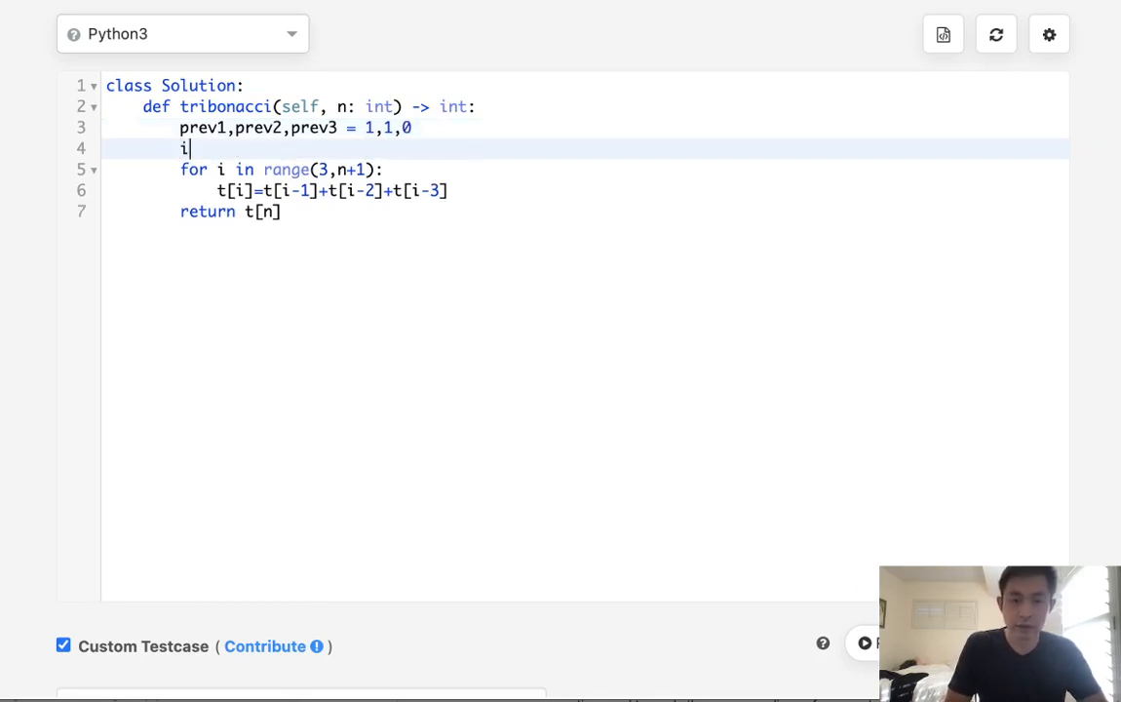
- Add early returns: prev3 when n==0, and prev1 for n==1 and n==2
text(f n==0)
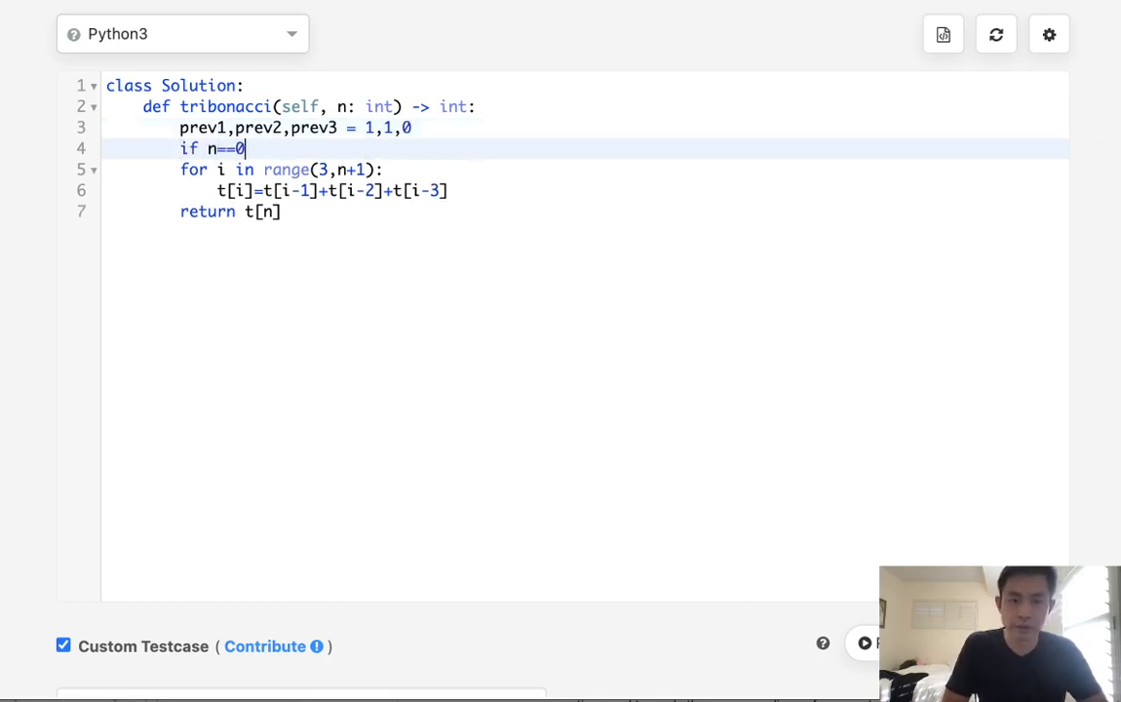
text(: return prev)
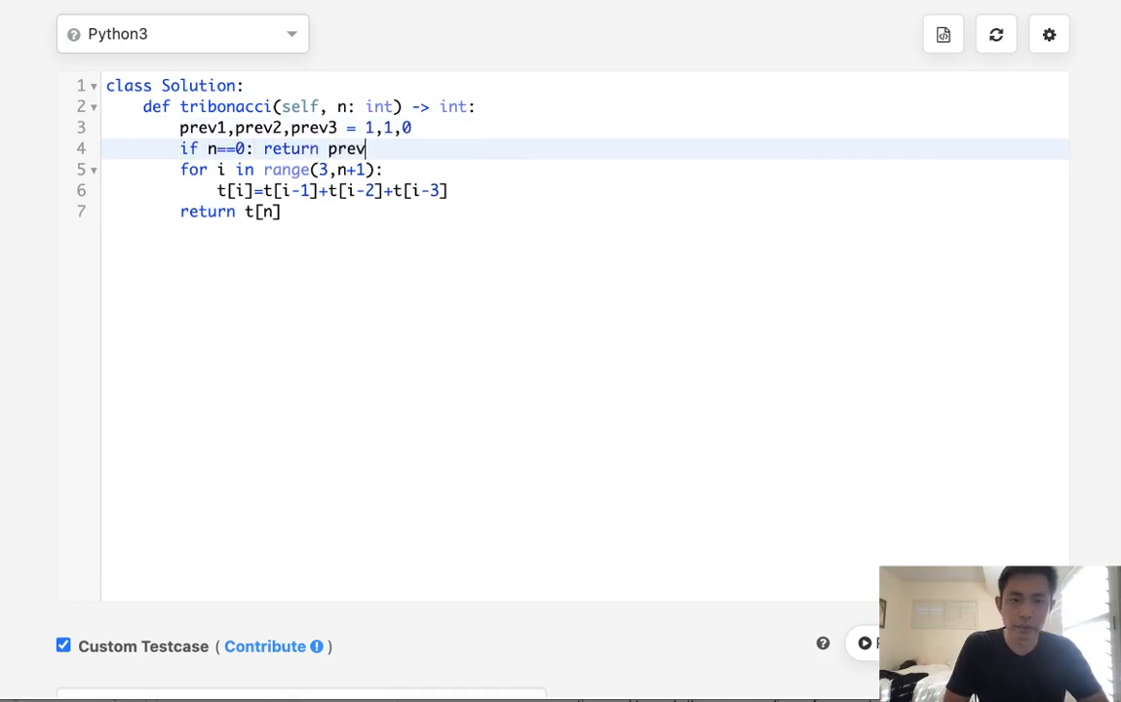
text(3)
text(if)
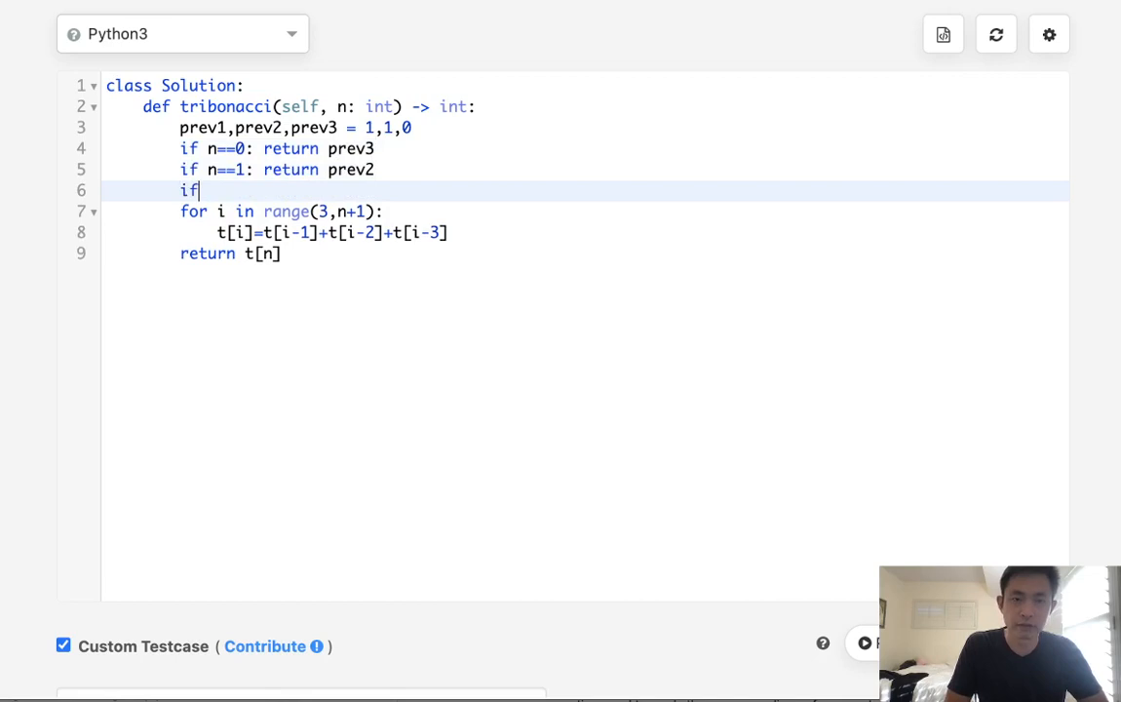
text(n==2: return)
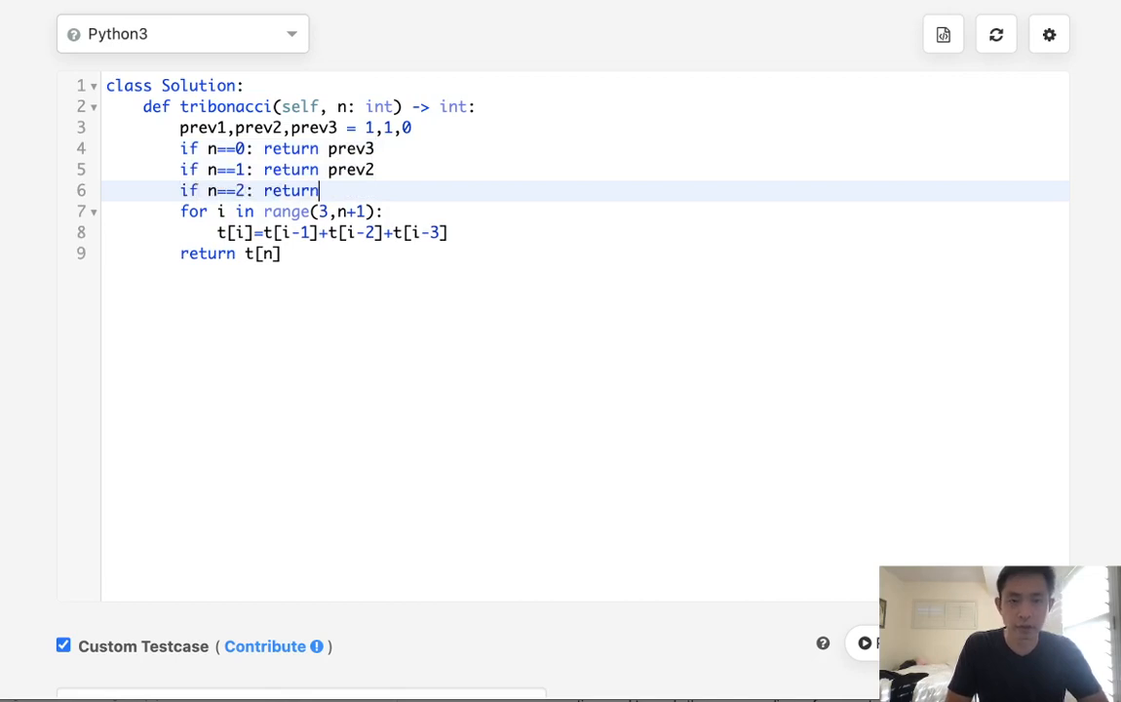
text(prev1)
text(output)
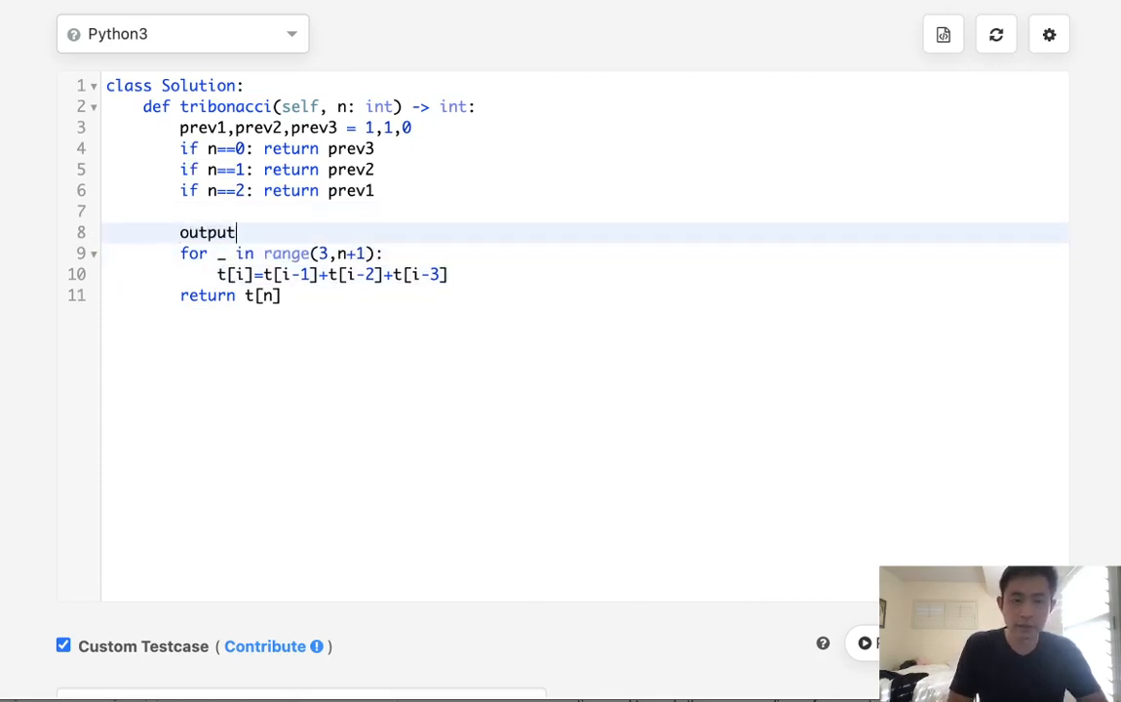
- Add output = 0 and compute output = prev1 + prev2 + prev3 inside the loop
text(= 0)
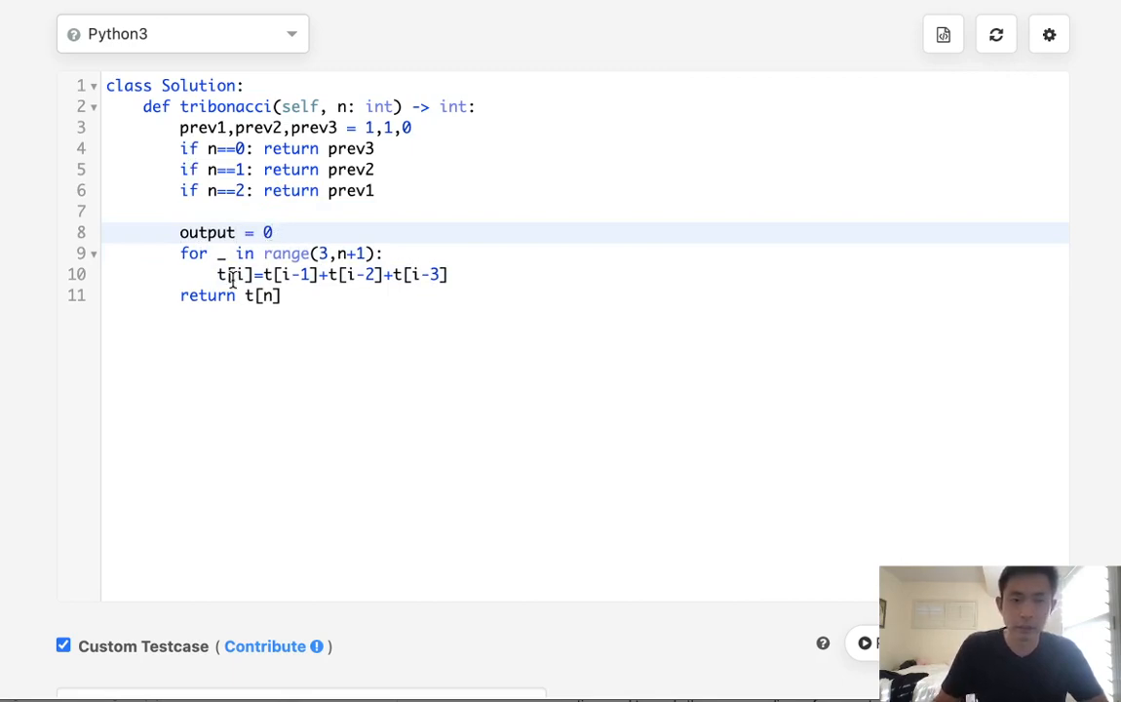
text(output = prev1)
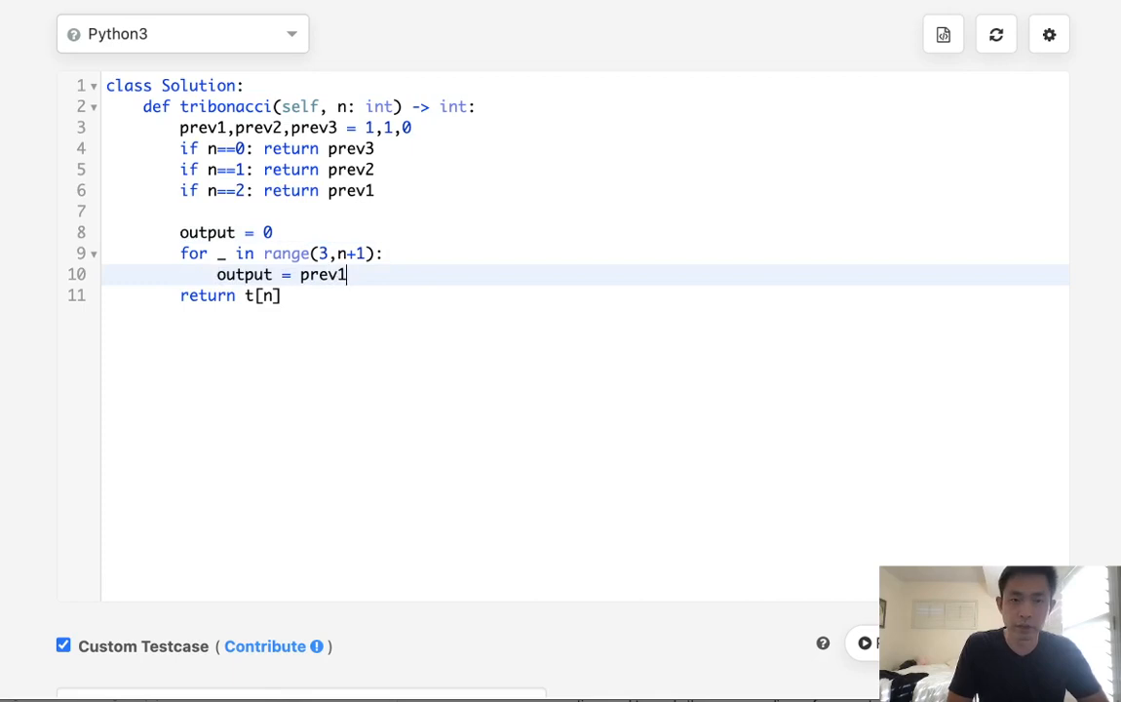
text(+prev)
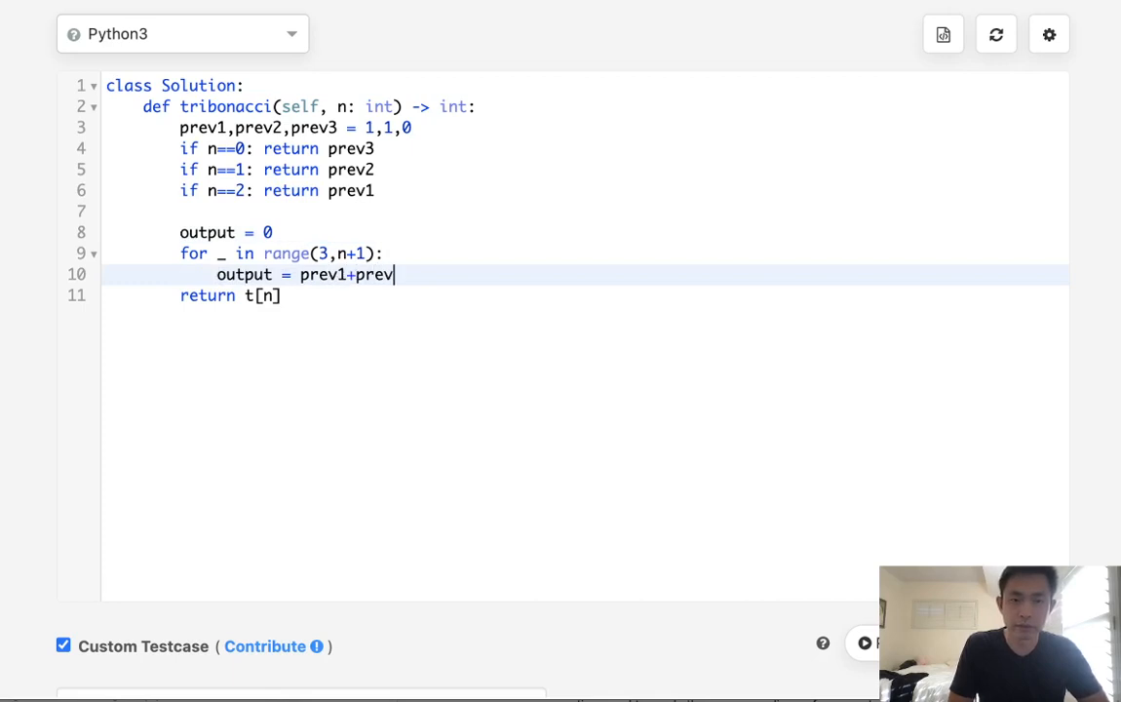
text(2+[re)
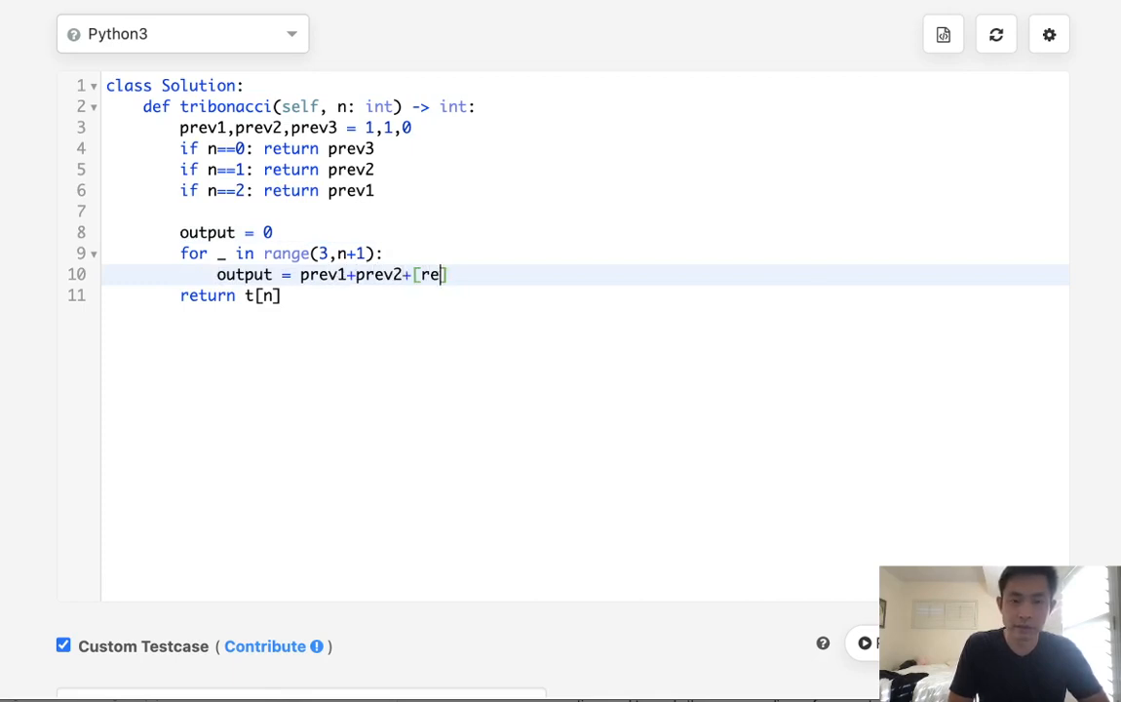
text(oprev3)
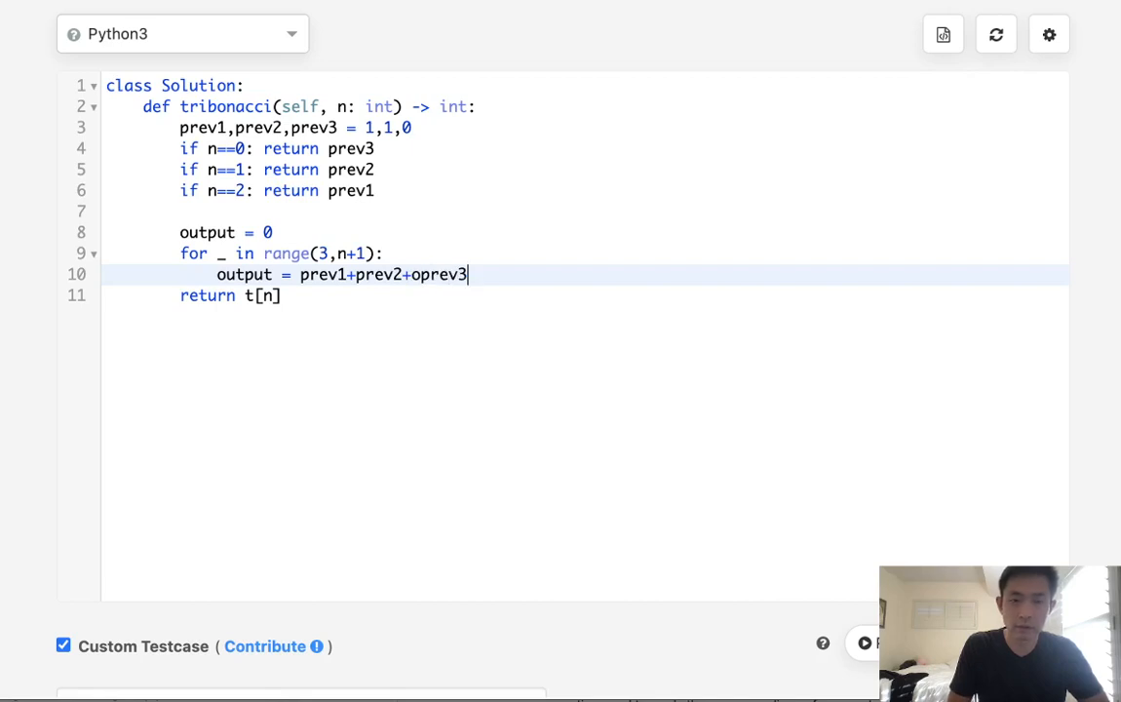
key(Backspace)
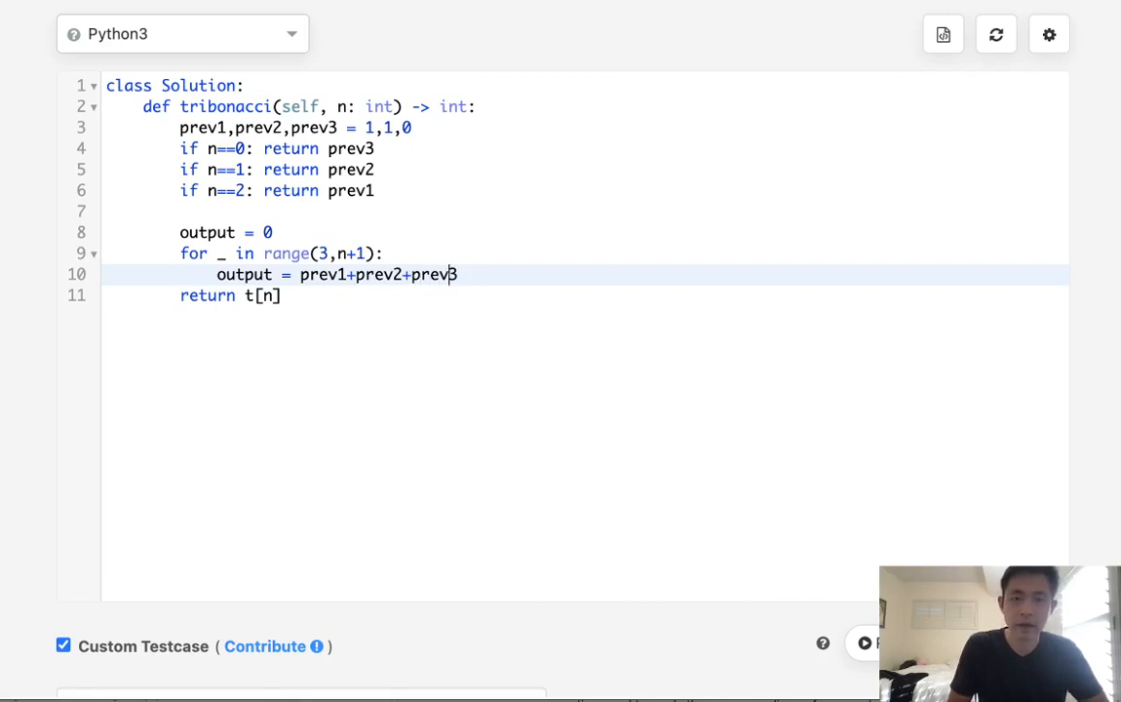
key(enter)
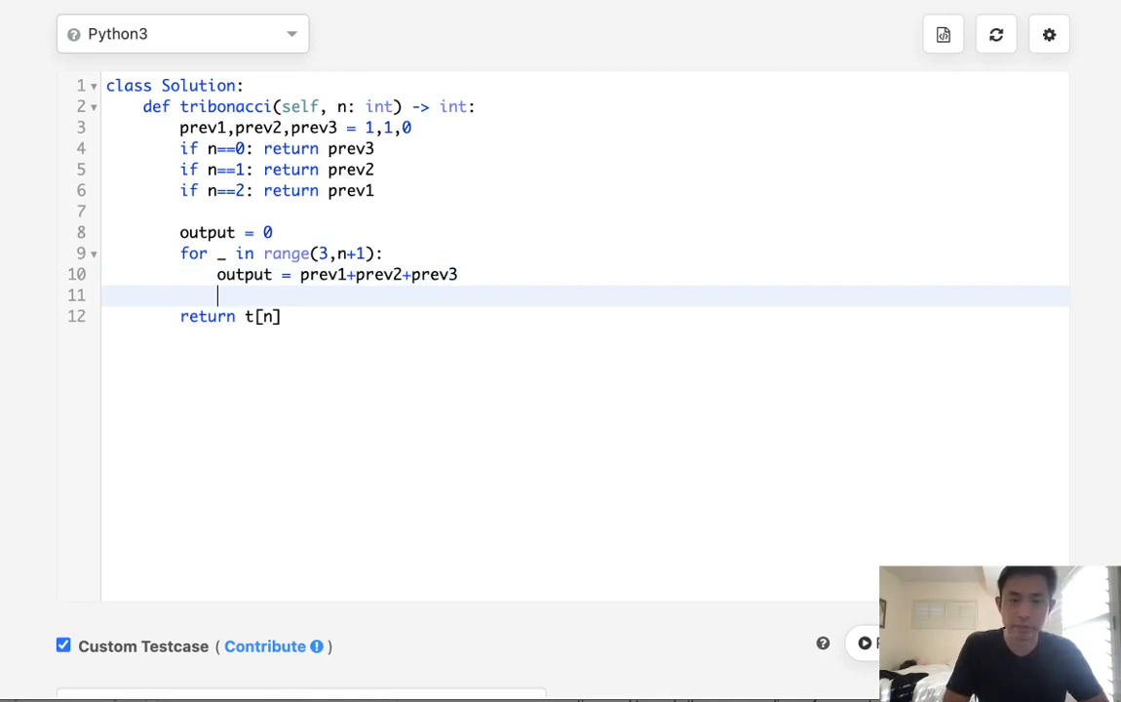
- Shift prev3 = prev2, prev2 = prev1, prev1 = output, and return output
text(prev3 =)
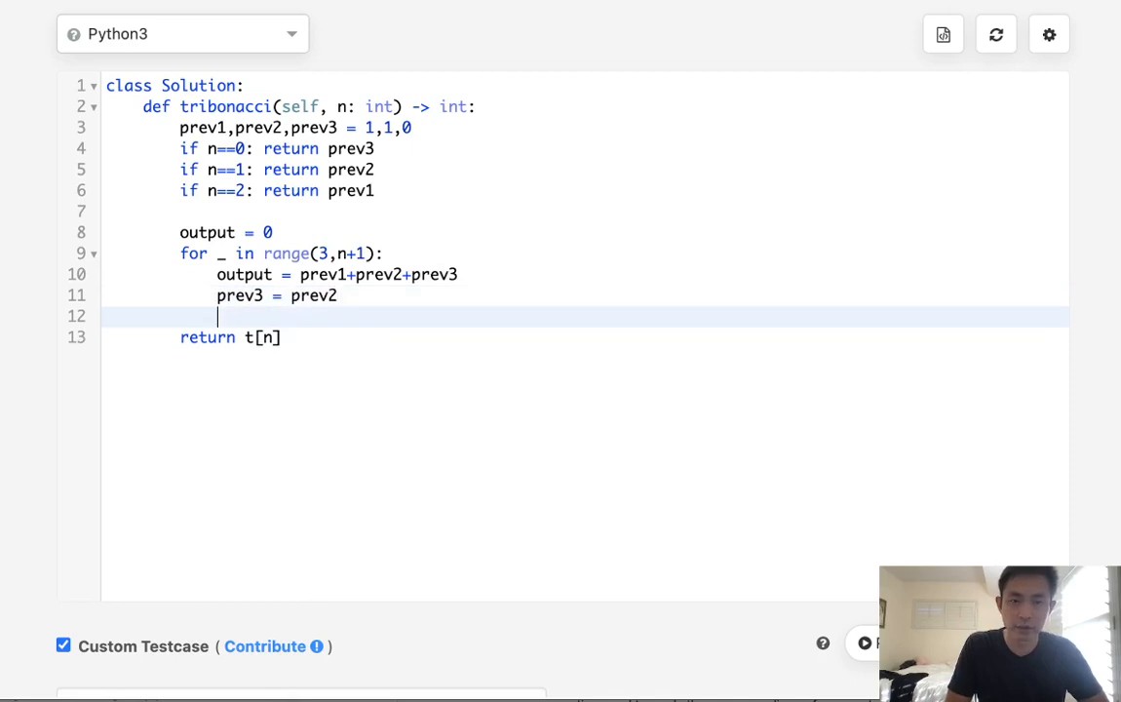
text(prev2 = prev1)
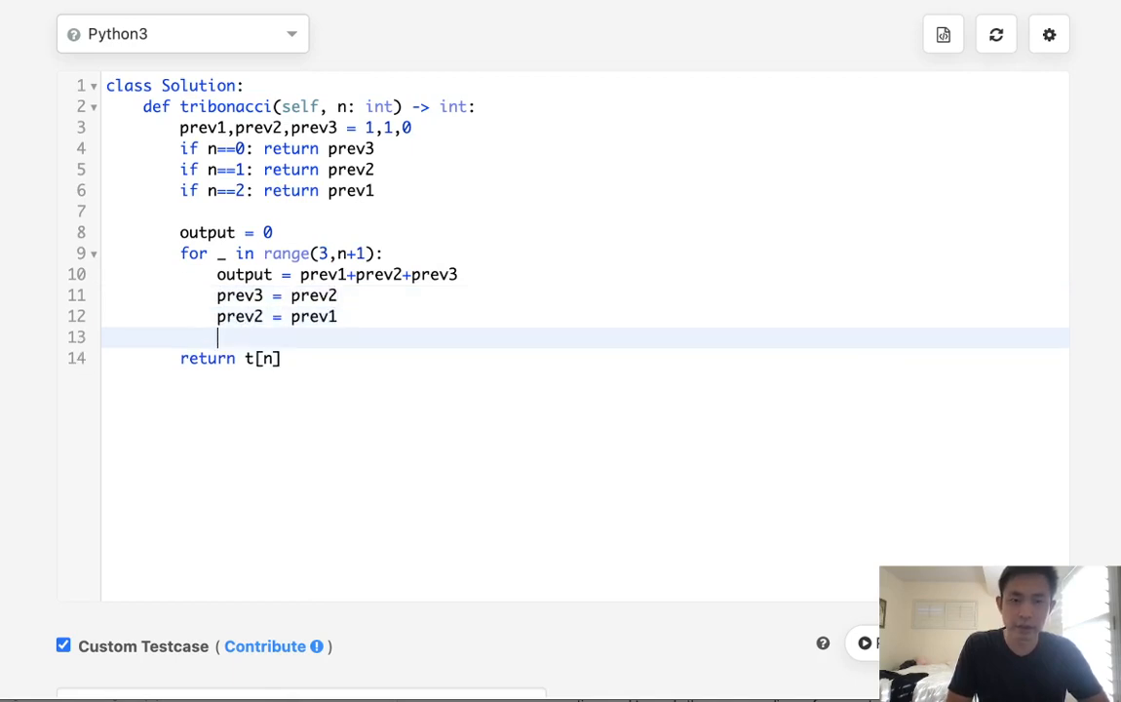
text(prev1 =)
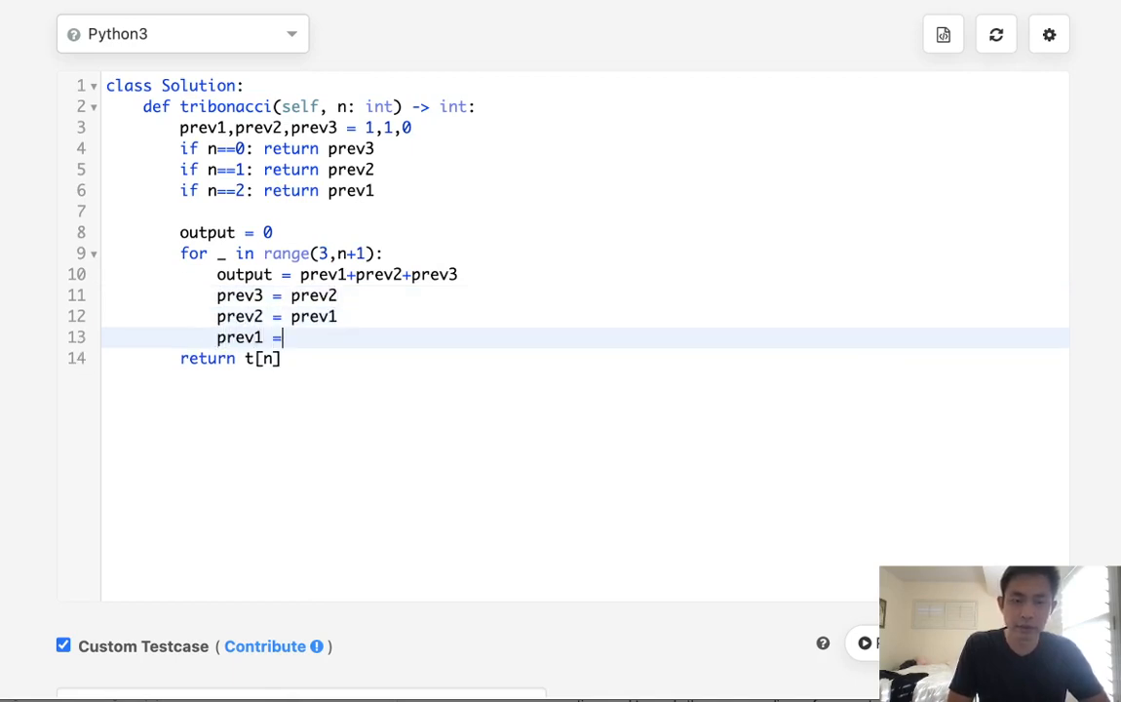
text(output)
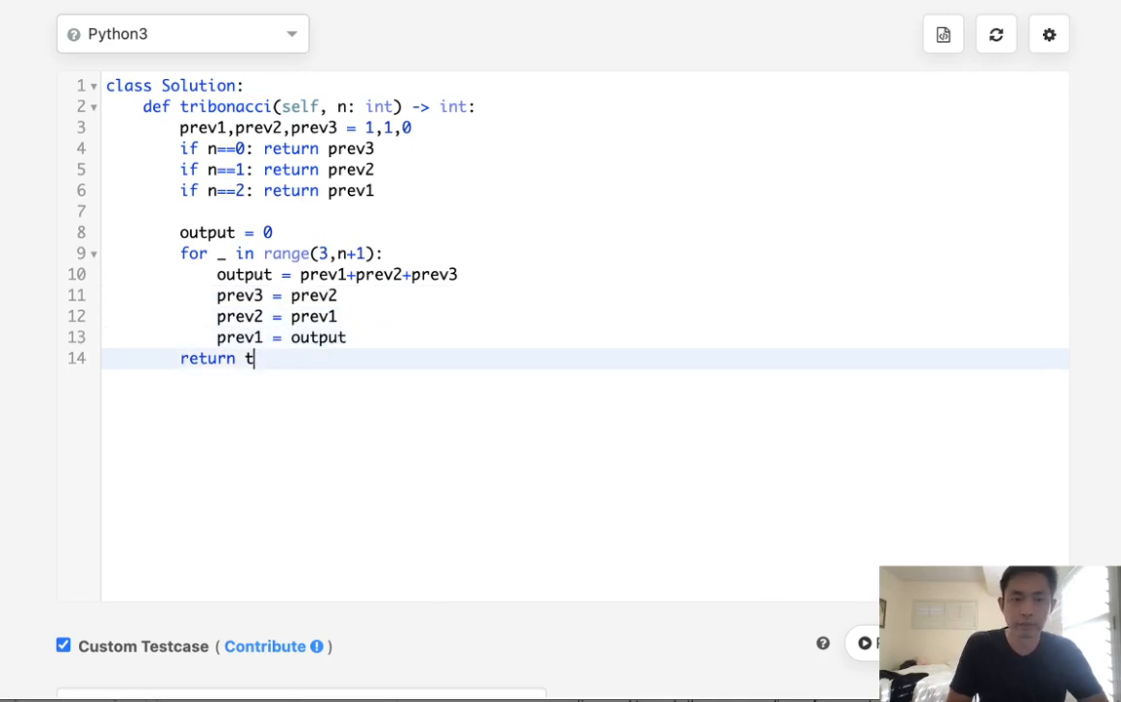
text(utput)
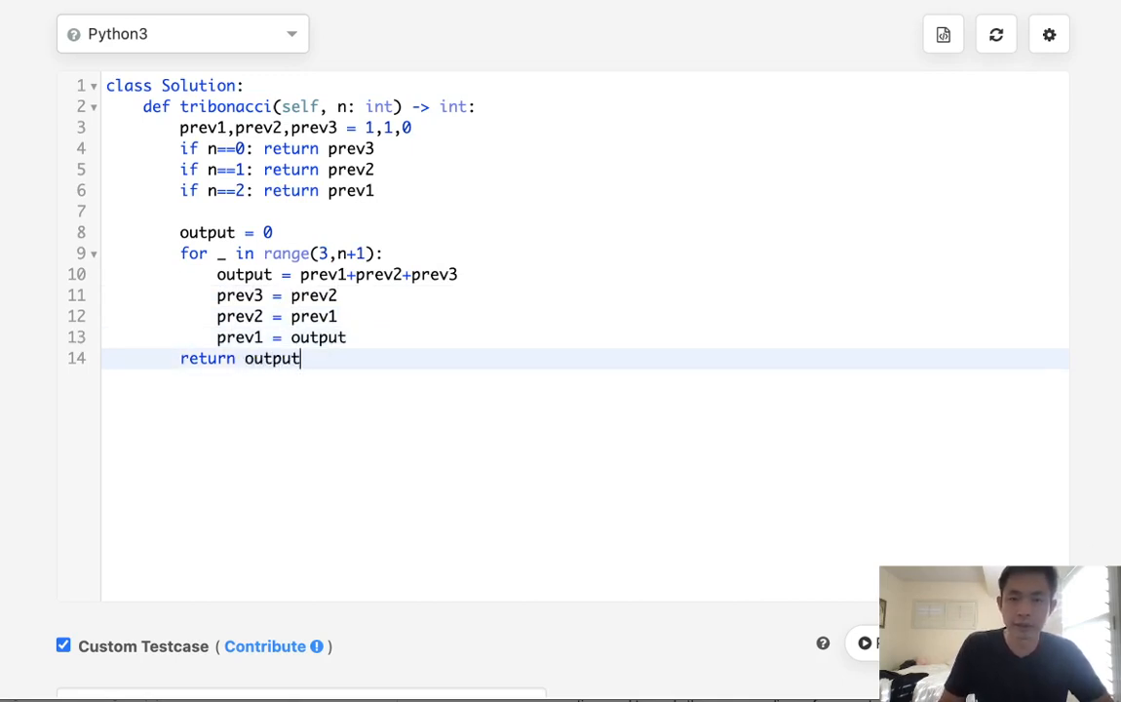
mouse_move(861, 443)
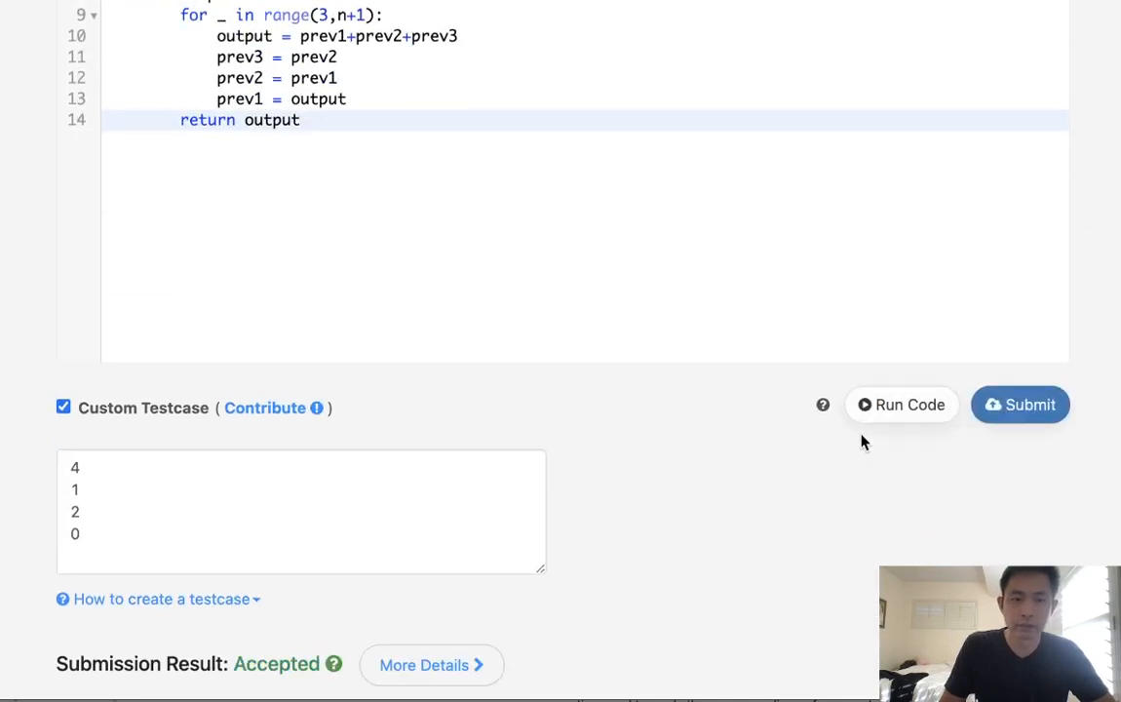
scroll(down, 3)
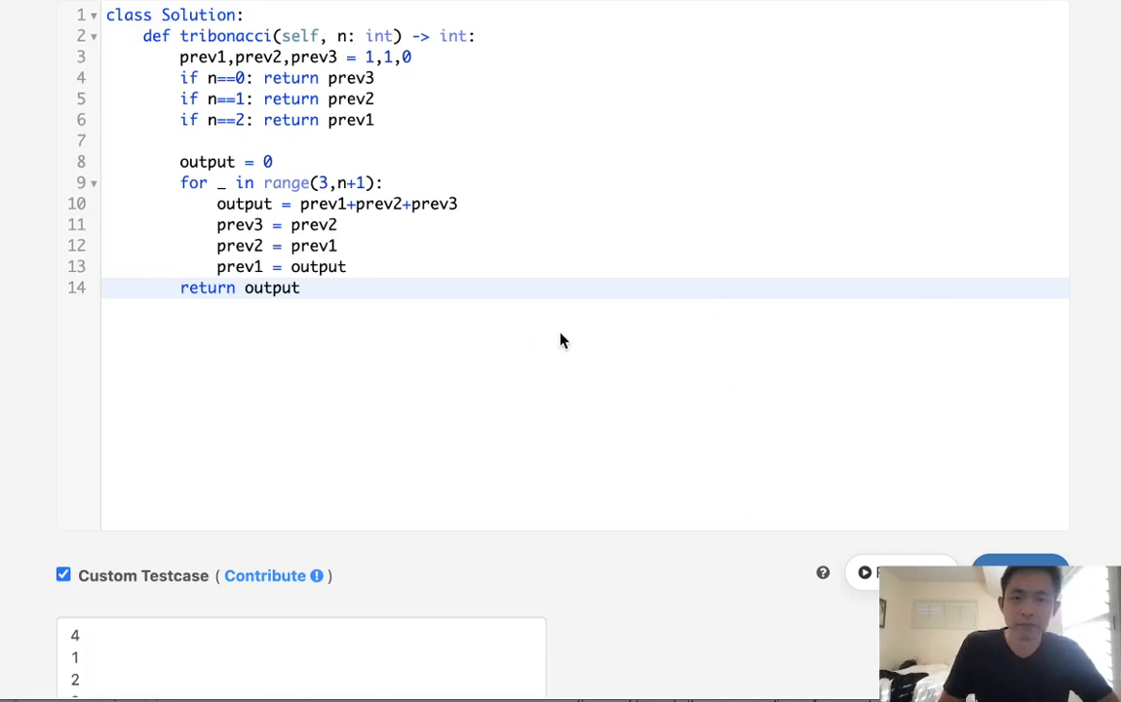
mouse_move(390, 352)
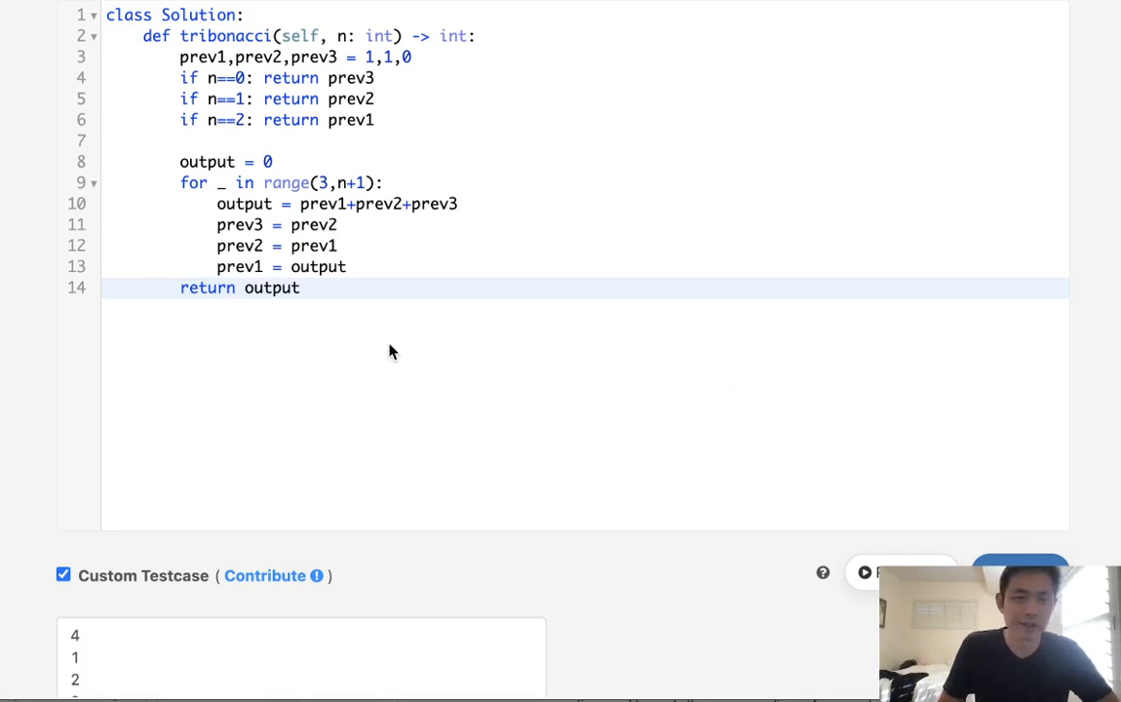